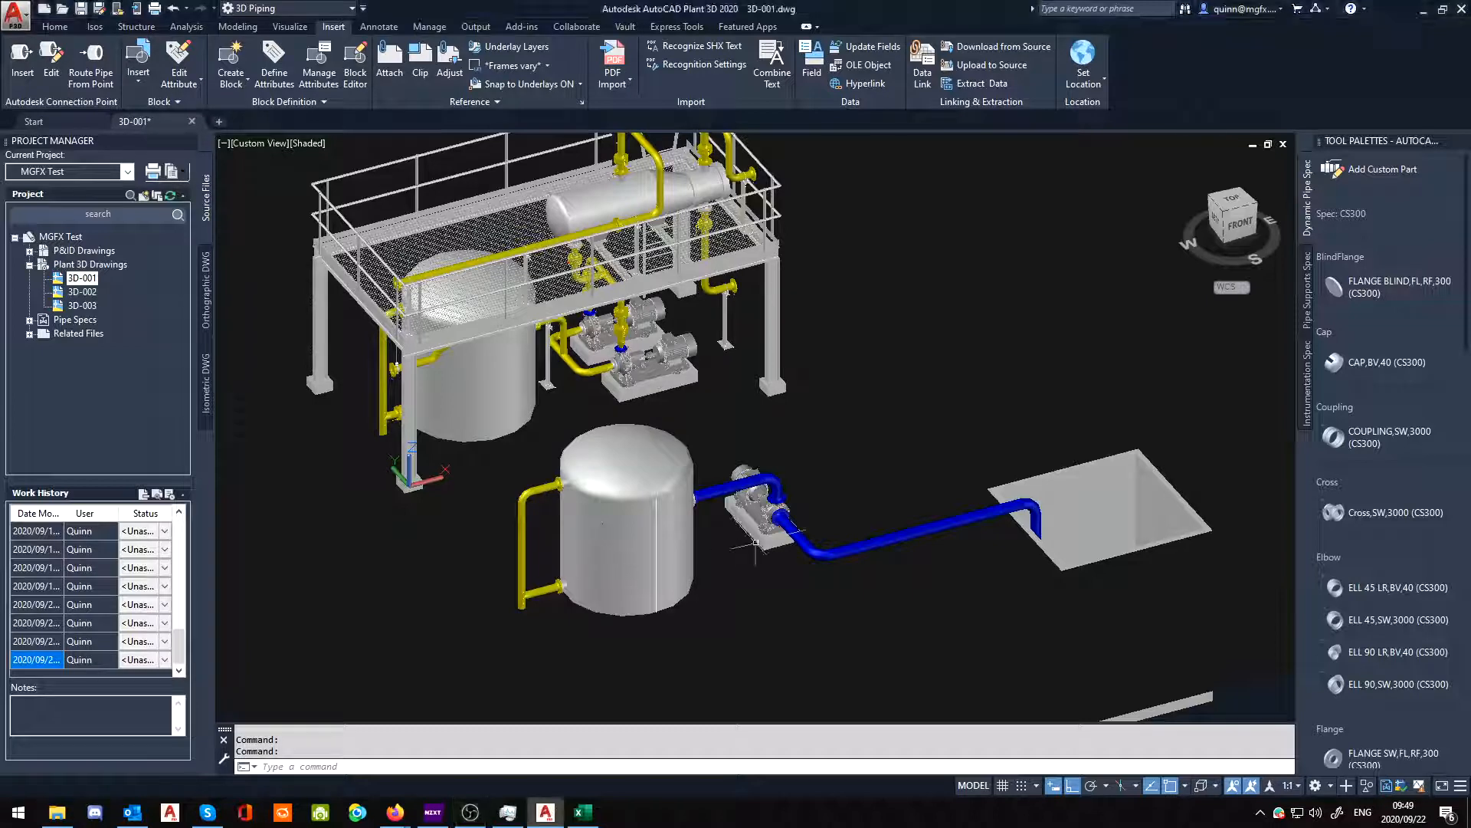
mouse_move(713, 553)
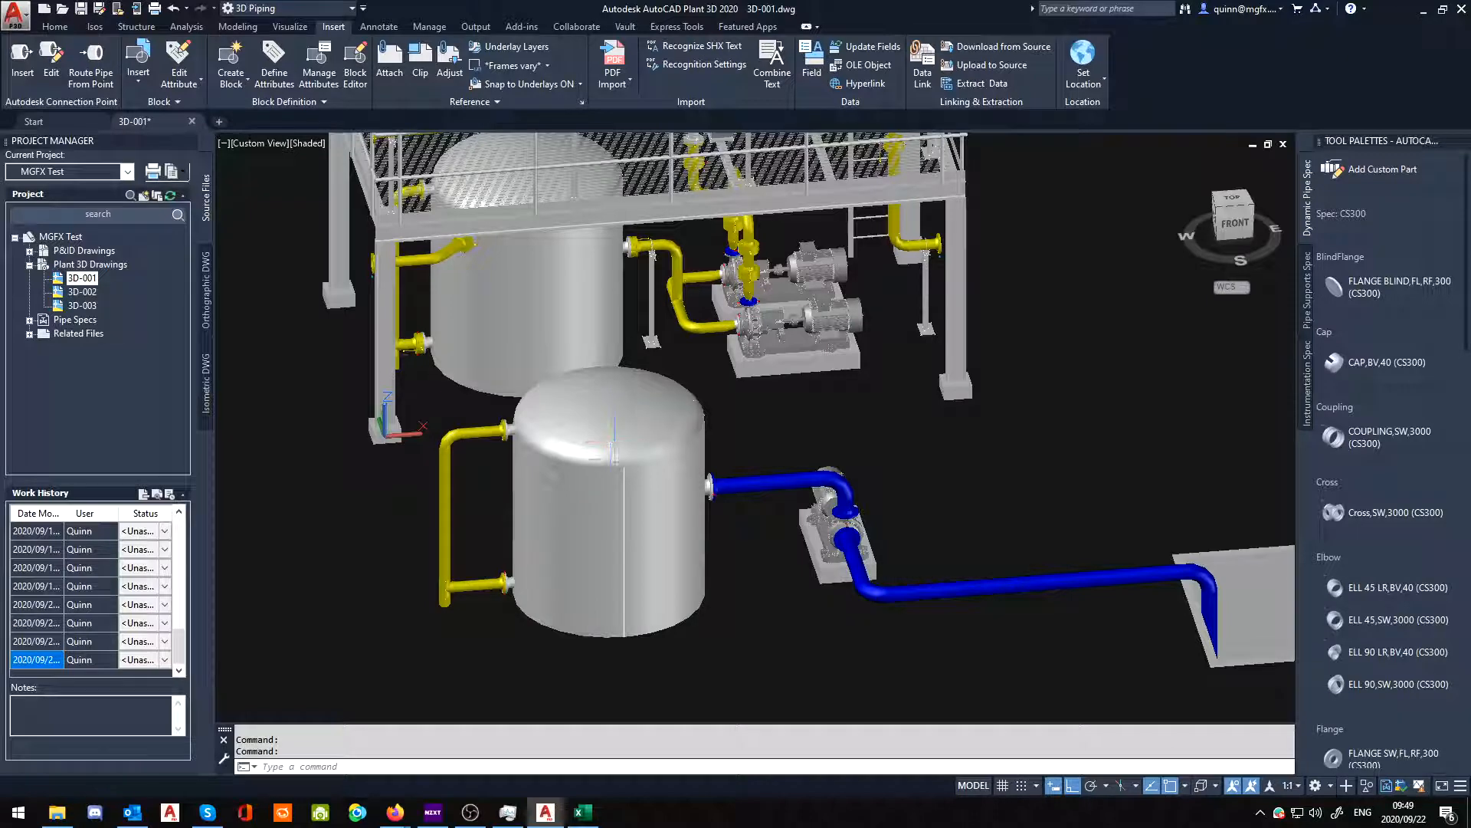
mouse_move(614, 437)
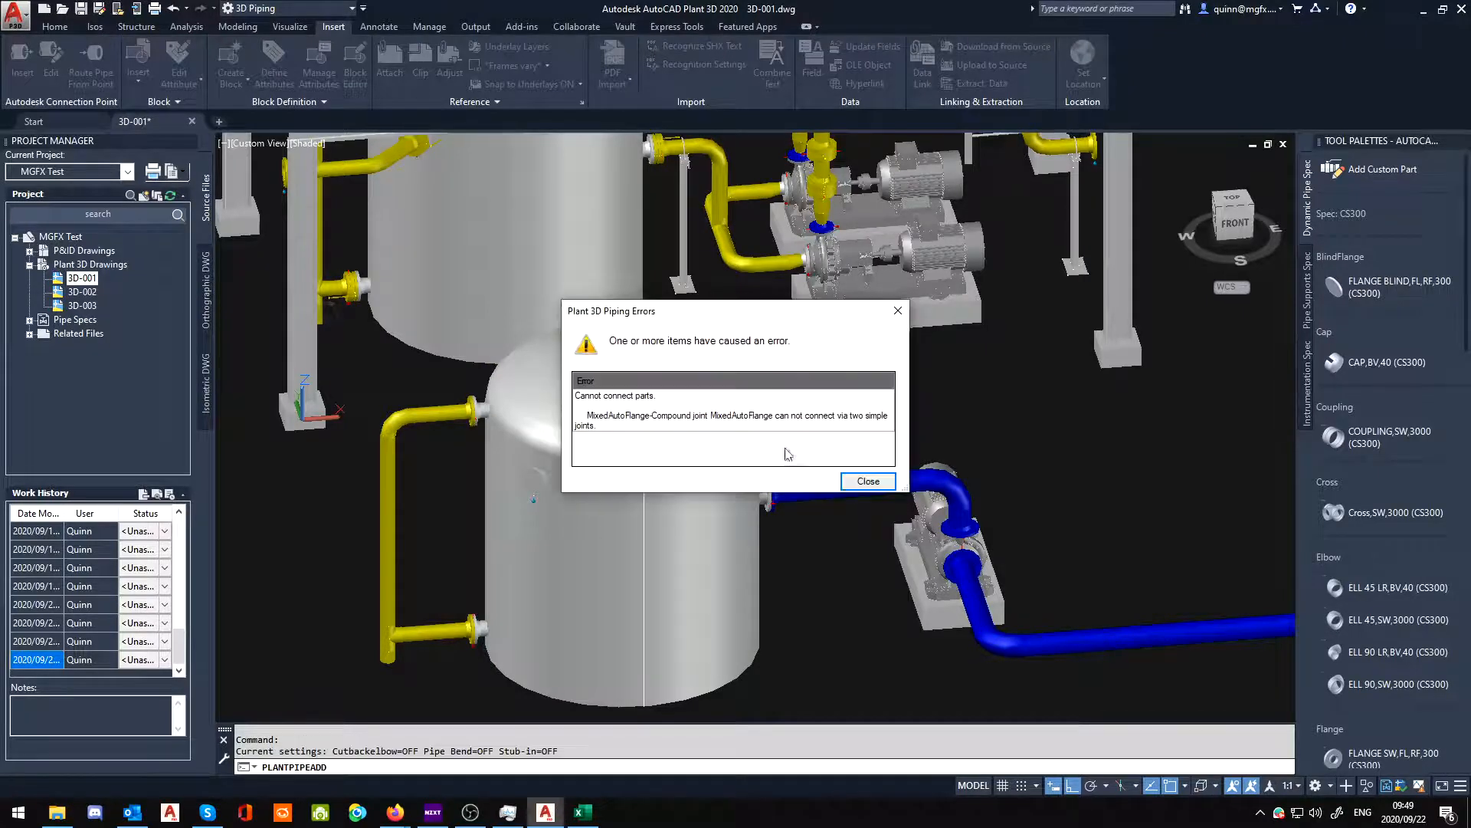
Step: Dismiss the cannot-connect-parts error and cancel PLANTPIPEADD without adding pipe
left_click(866, 479)
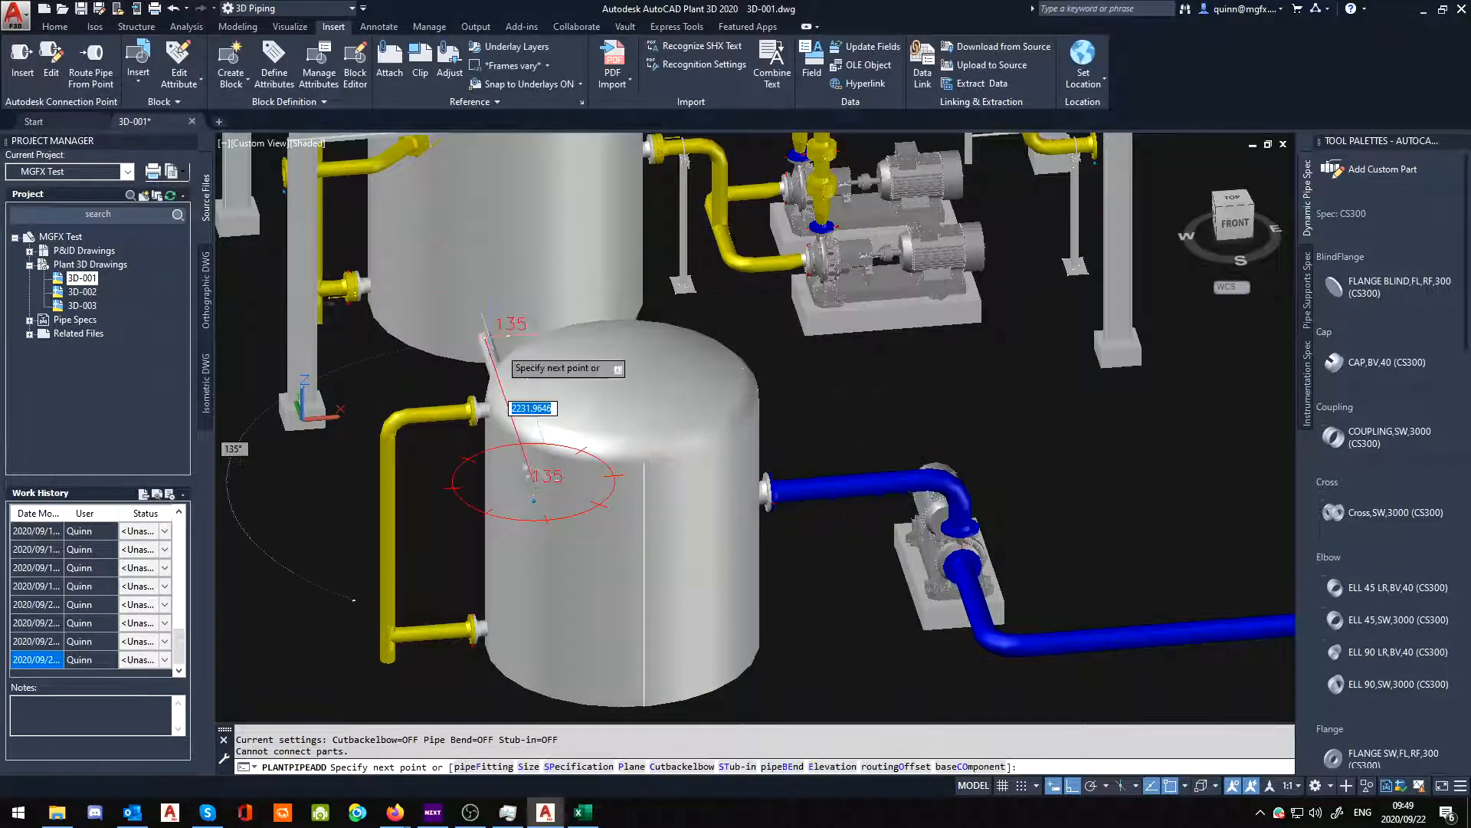
key("Escape")
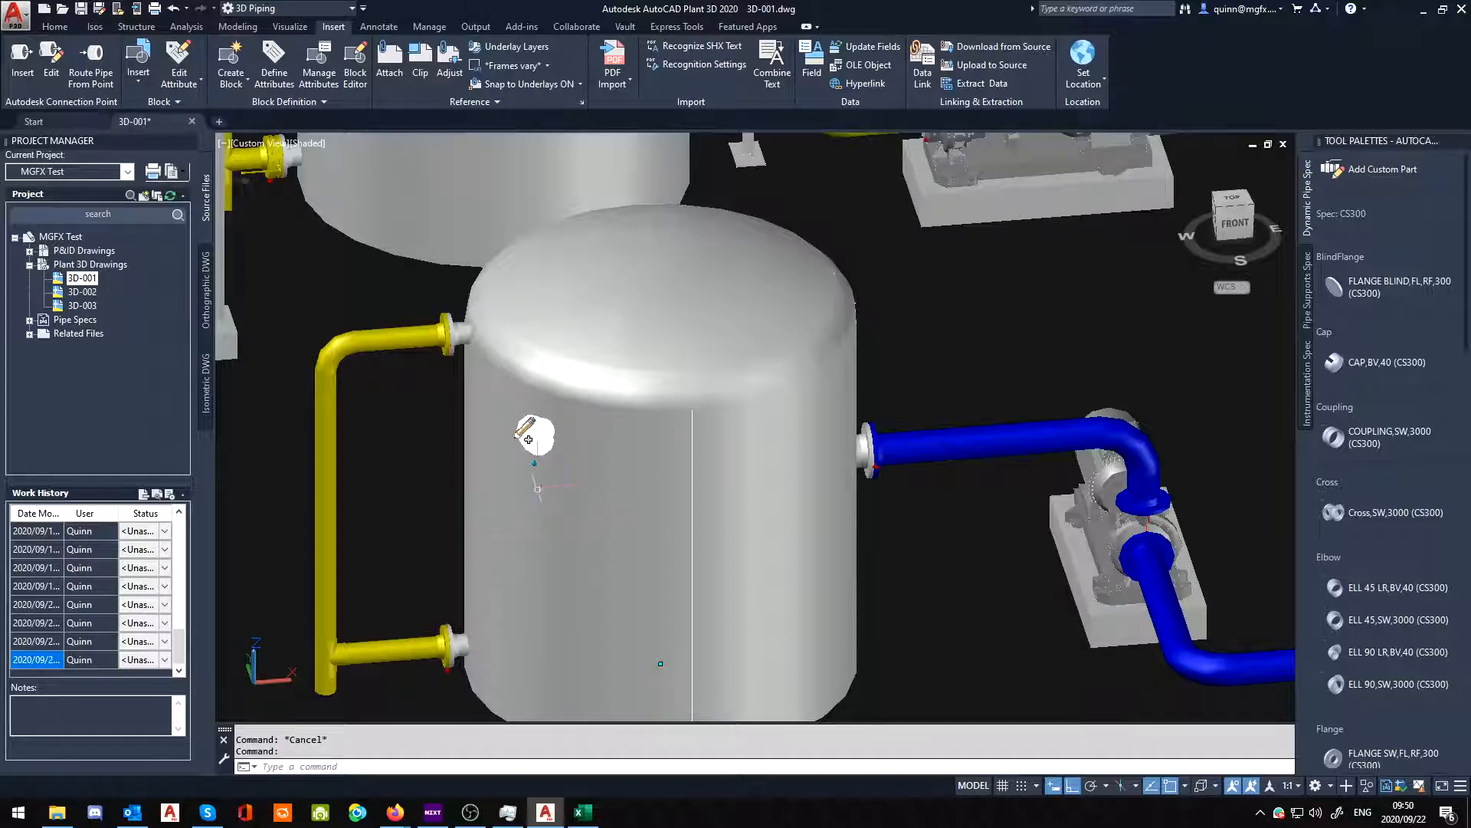
mouse_move(535, 437)
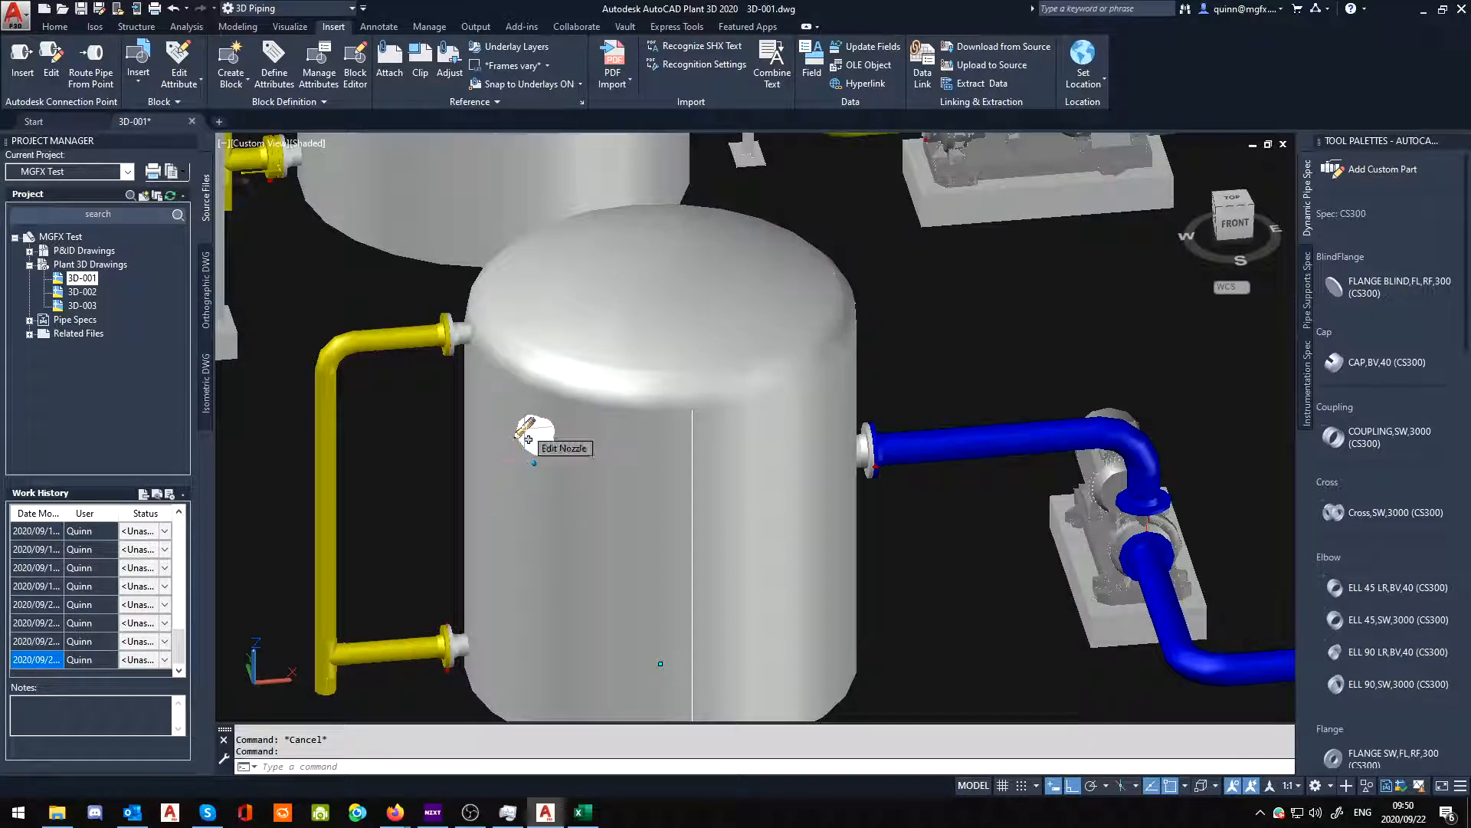
left_click(534, 432)
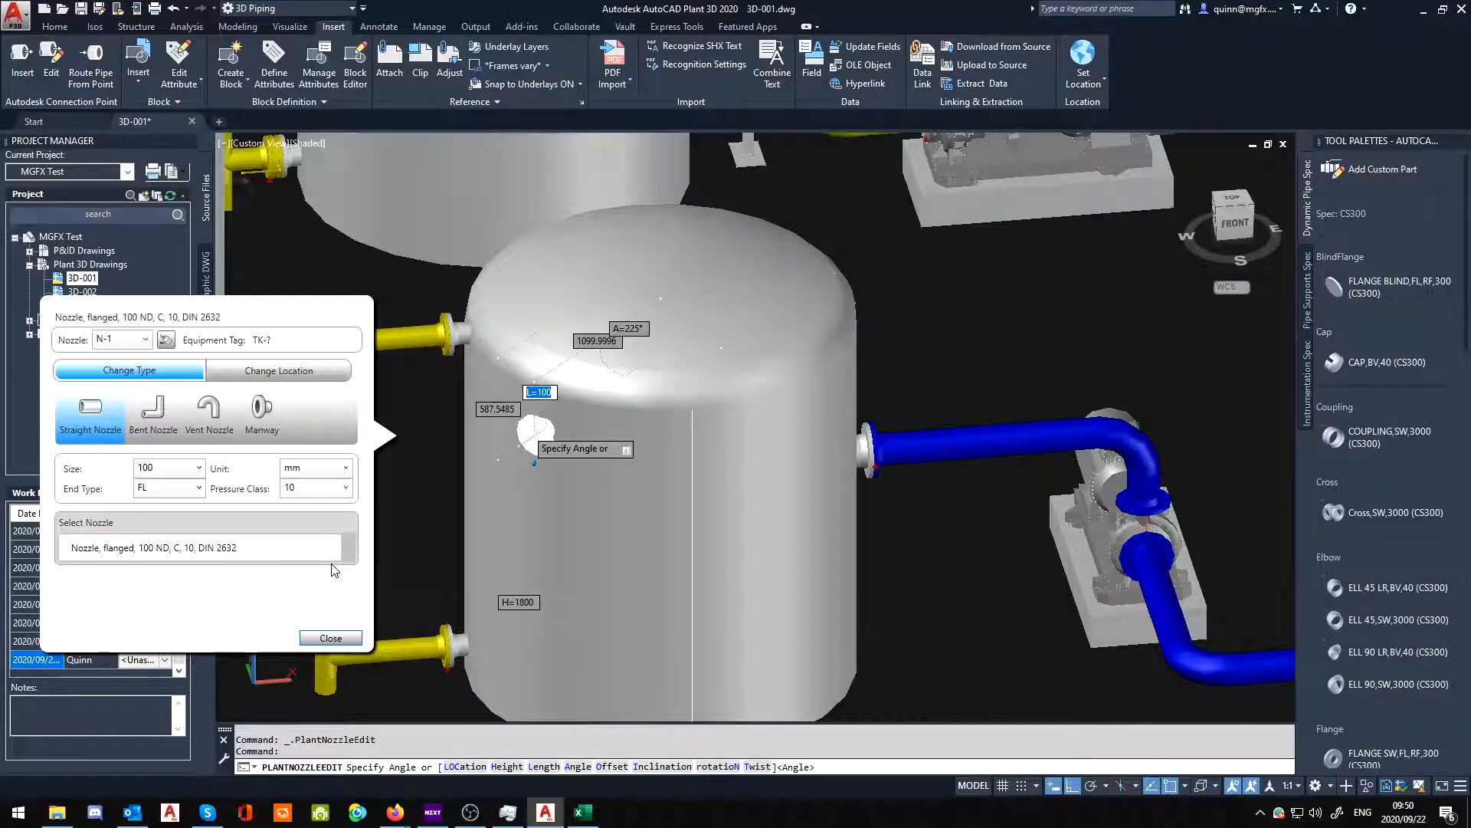
mouse_move(332, 637)
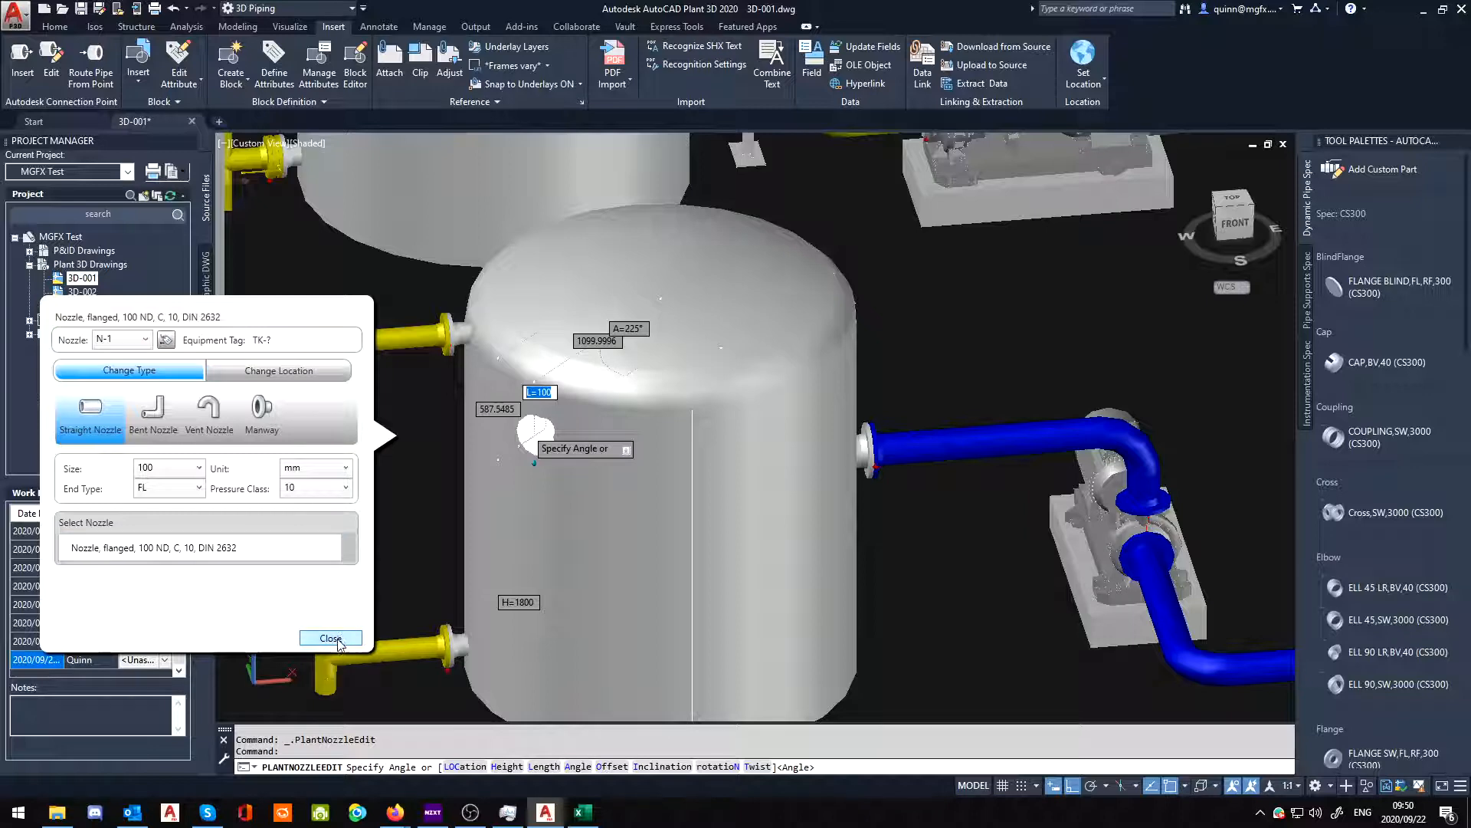
left_click(329, 637)
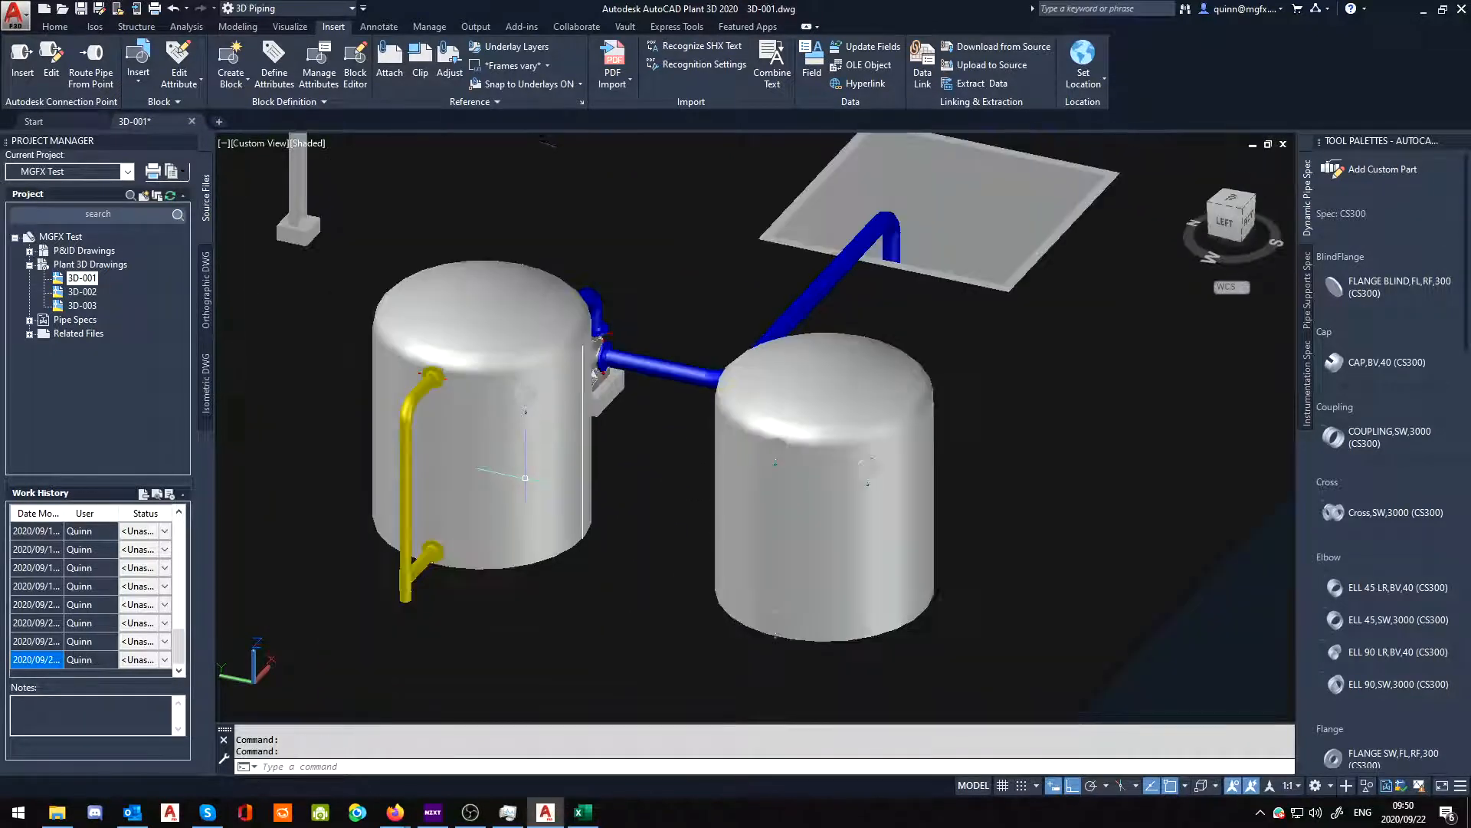
Step: Select the new second tank standing beside the first near the blue pipe
left_click(478, 423)
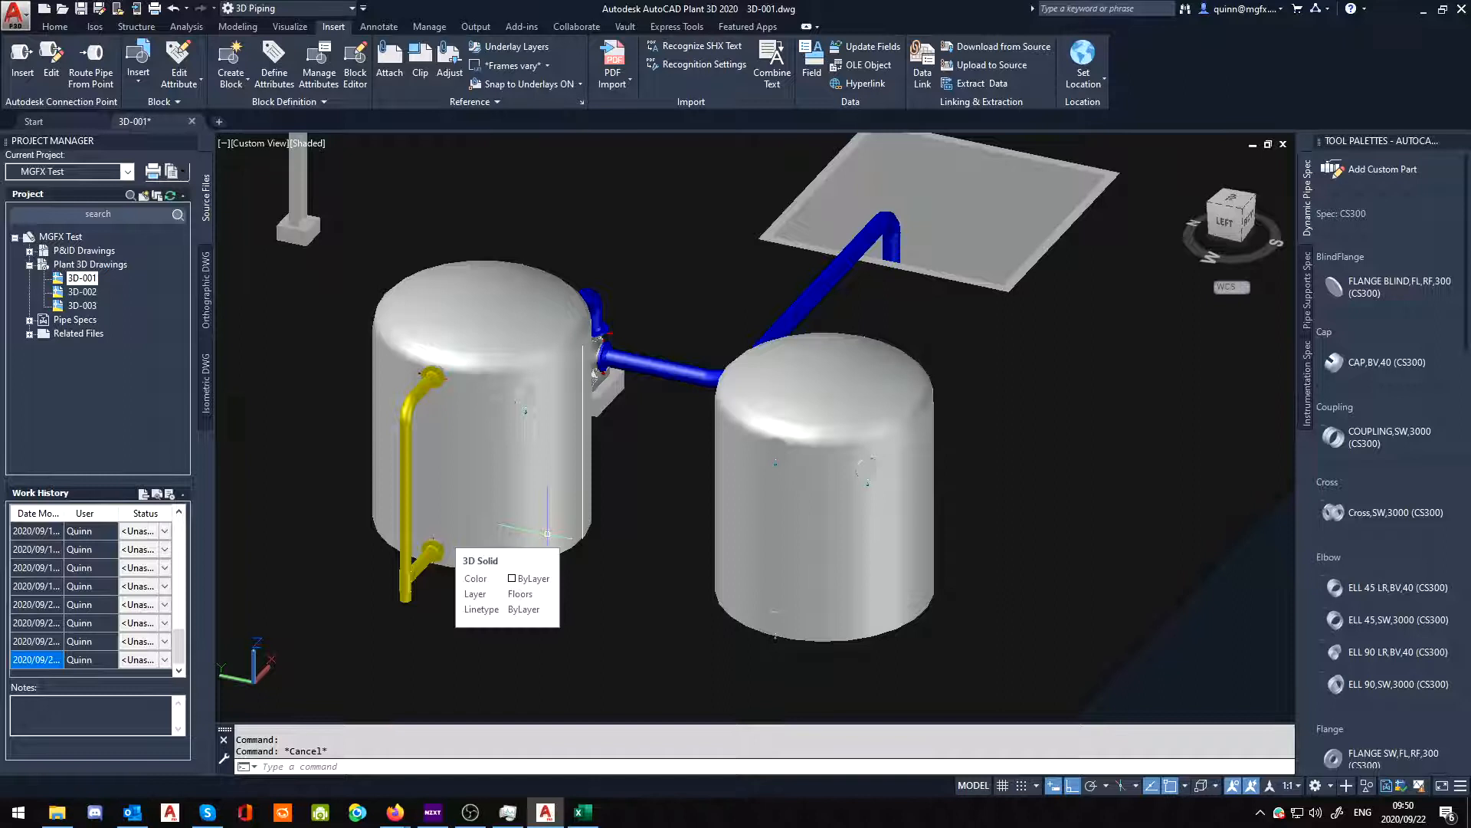
mouse_move(704, 533)
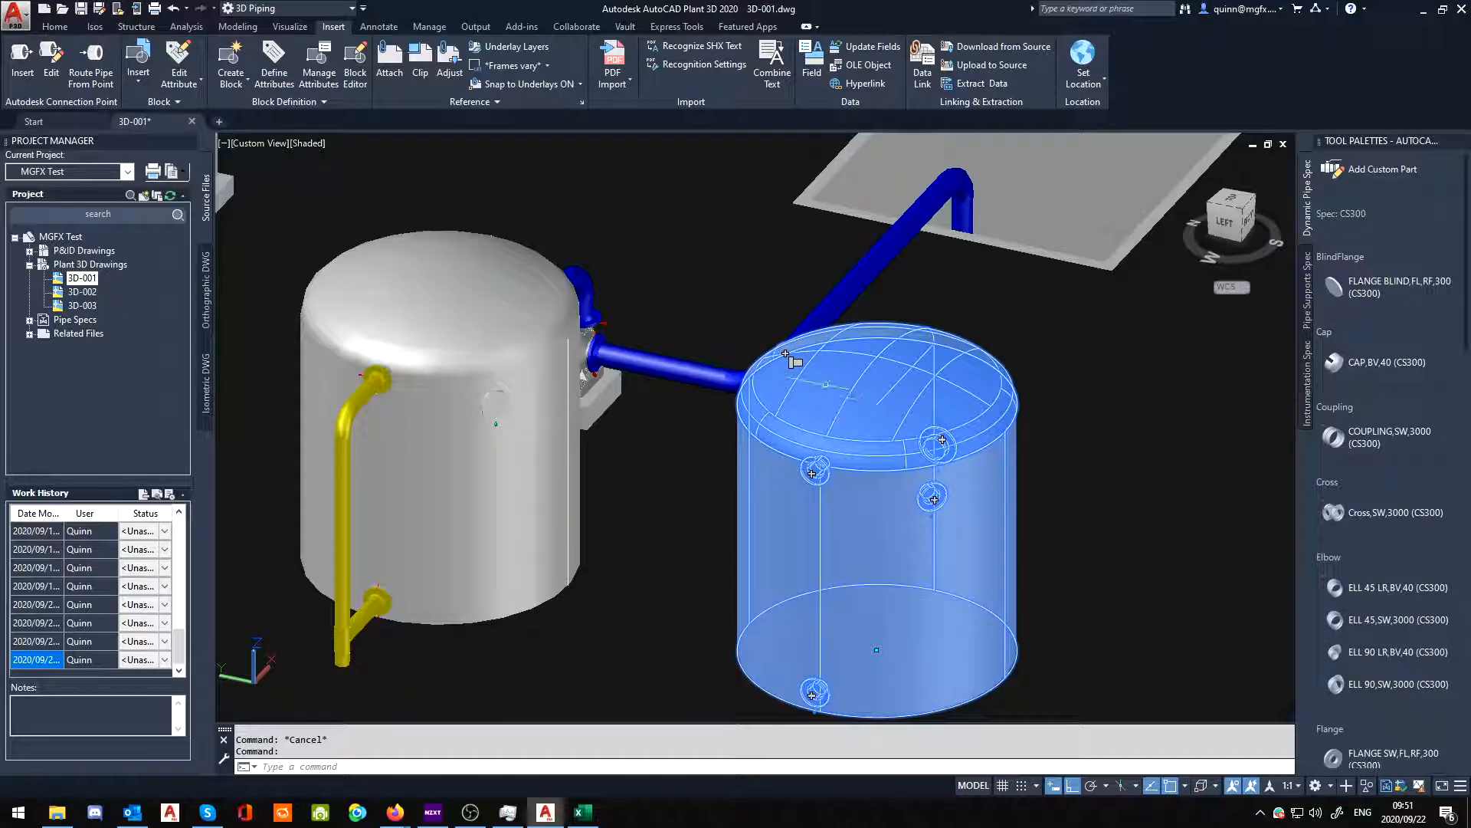
mouse_move(791, 359)
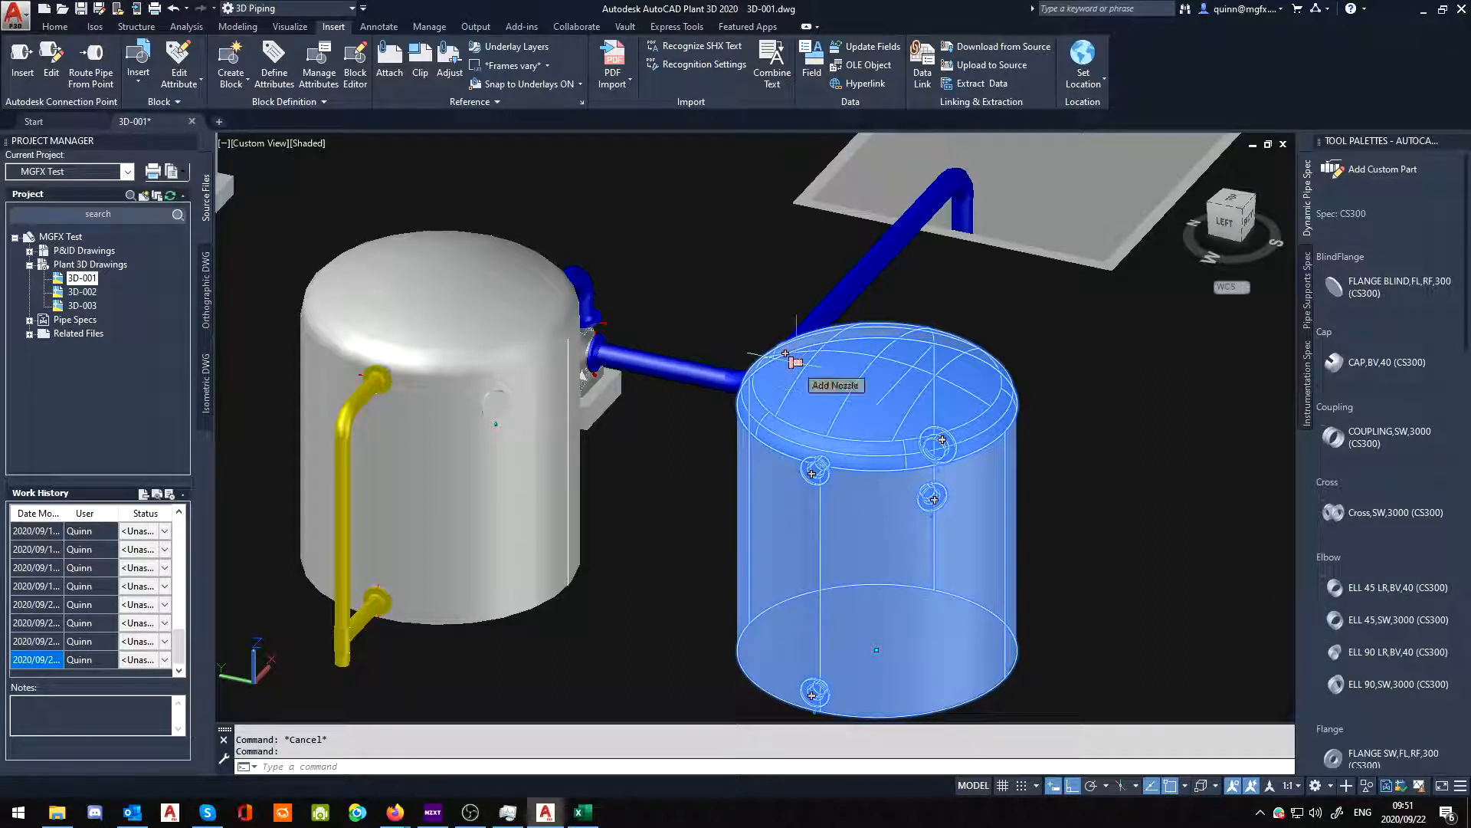
Step: Add nozzle N-5 to tank TK-7, adjusting its projection length and angle under Change Location
left_click(836, 384)
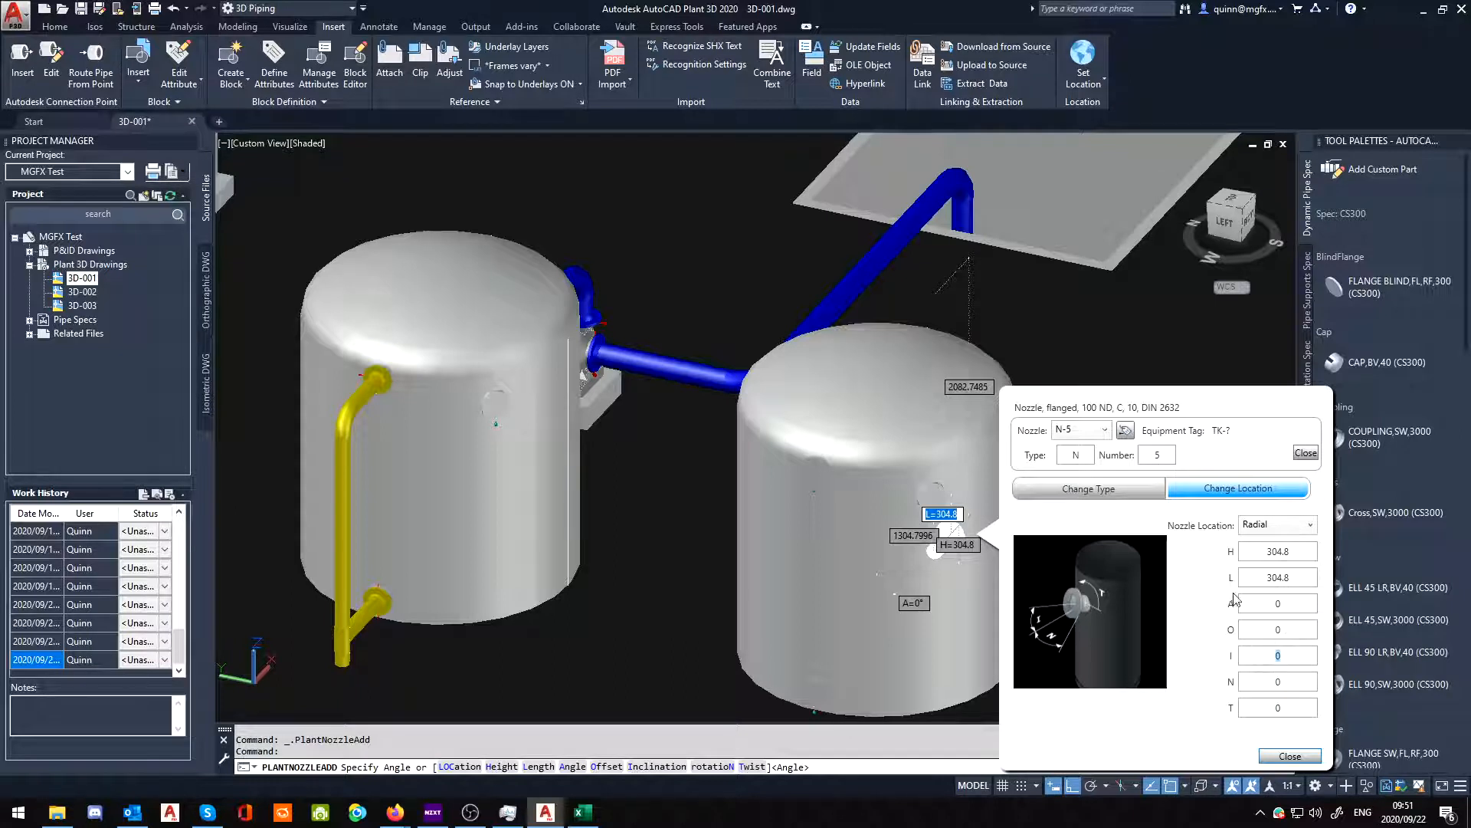
left_click(1277, 602)
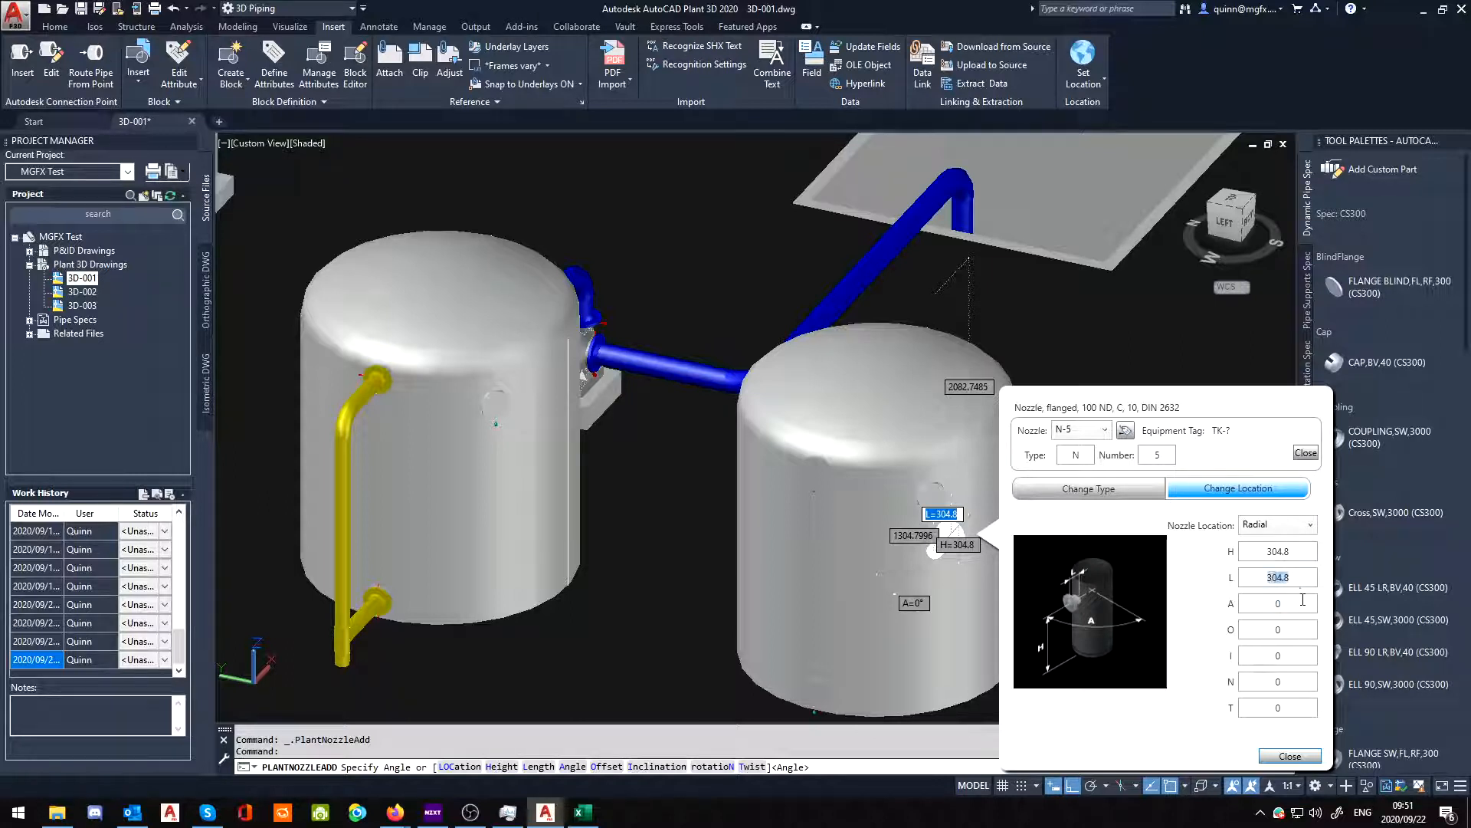
left_click(1276, 602)
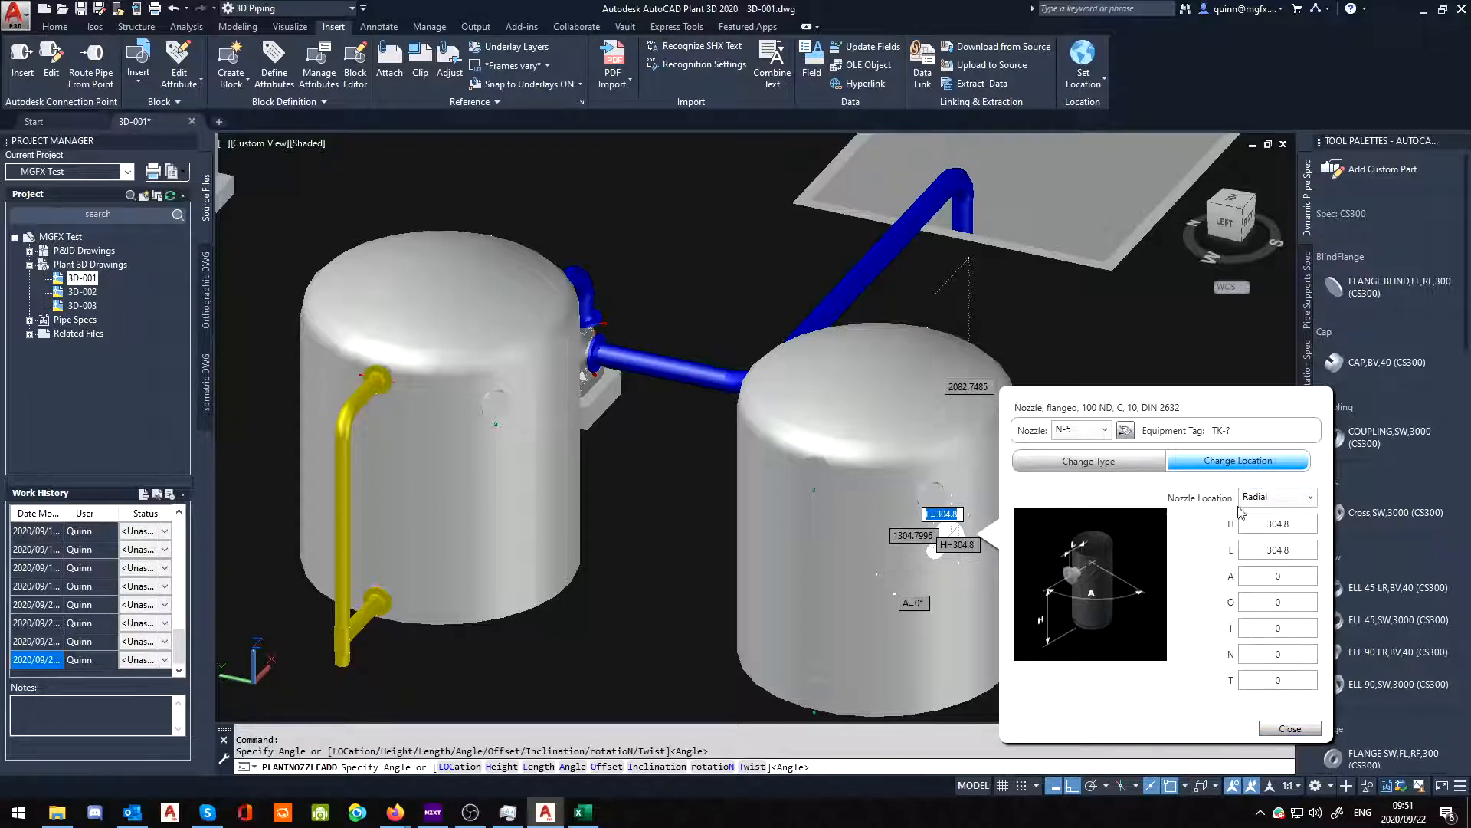
left_click(1288, 728)
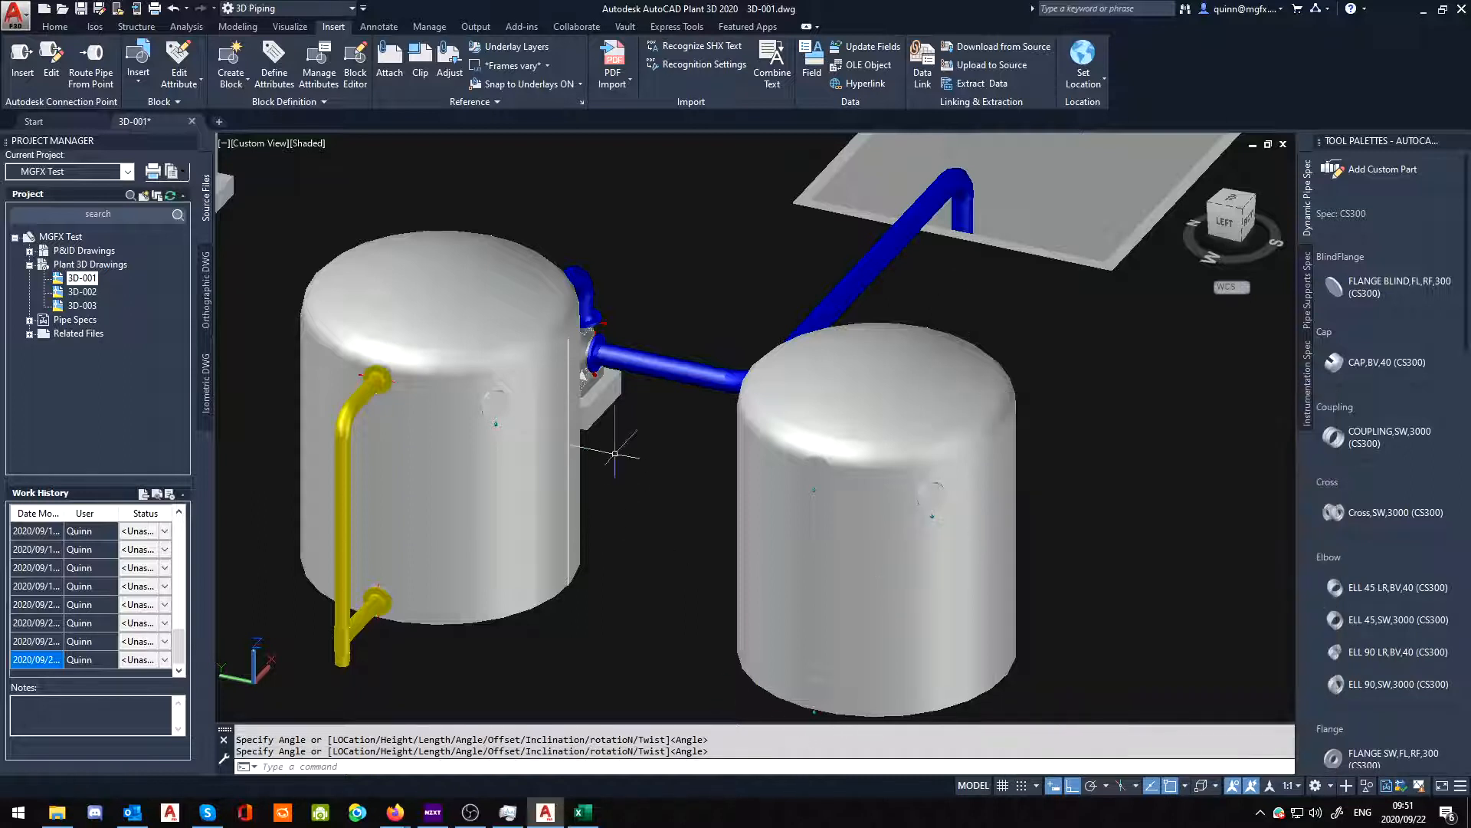
mouse_move(814, 495)
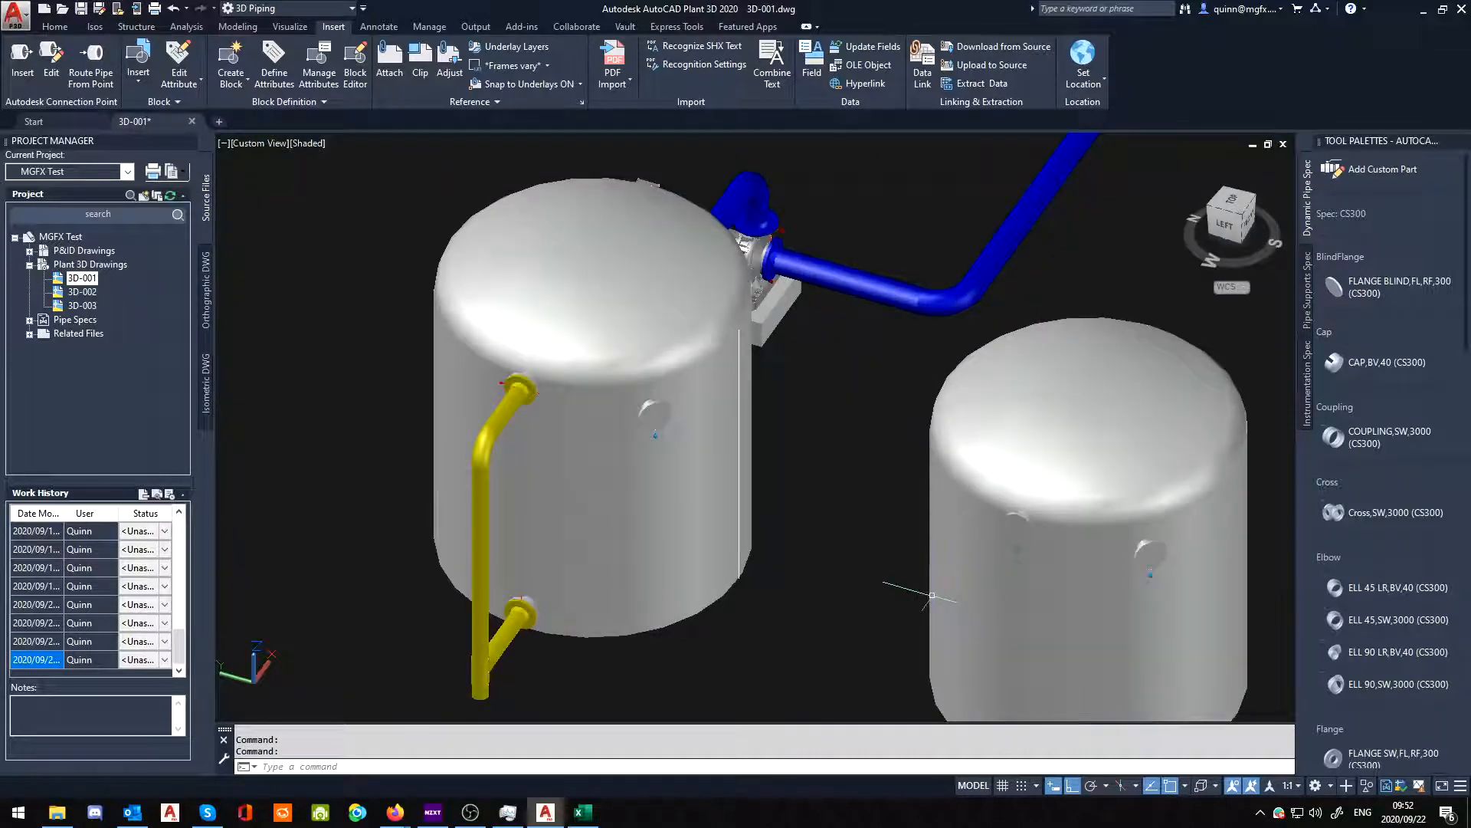
mouse_move(933, 596)
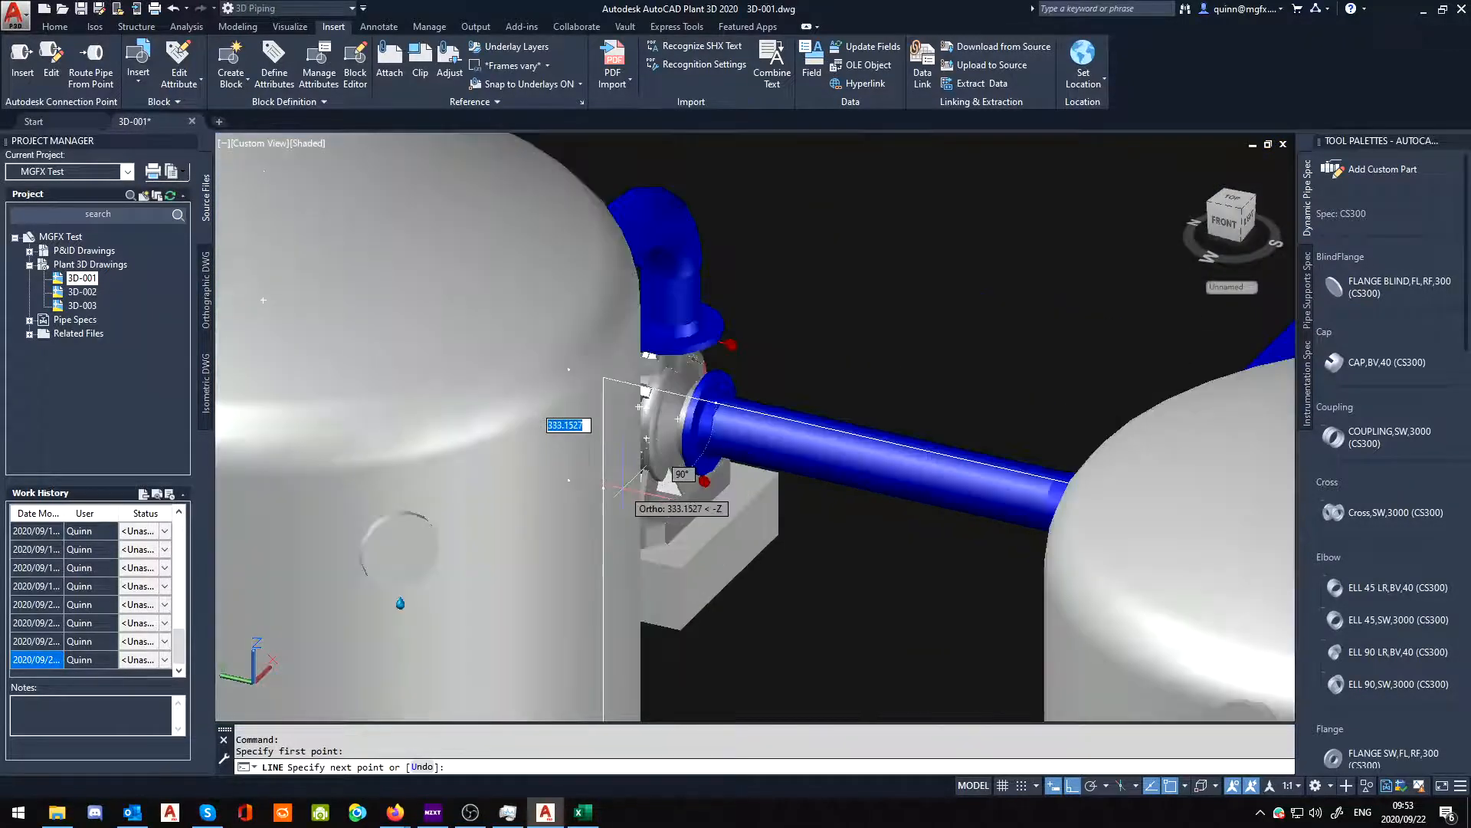
Step: Continue the LINE with lengths 400 and 600 to span the sloped construction line between the tanks
type("400")
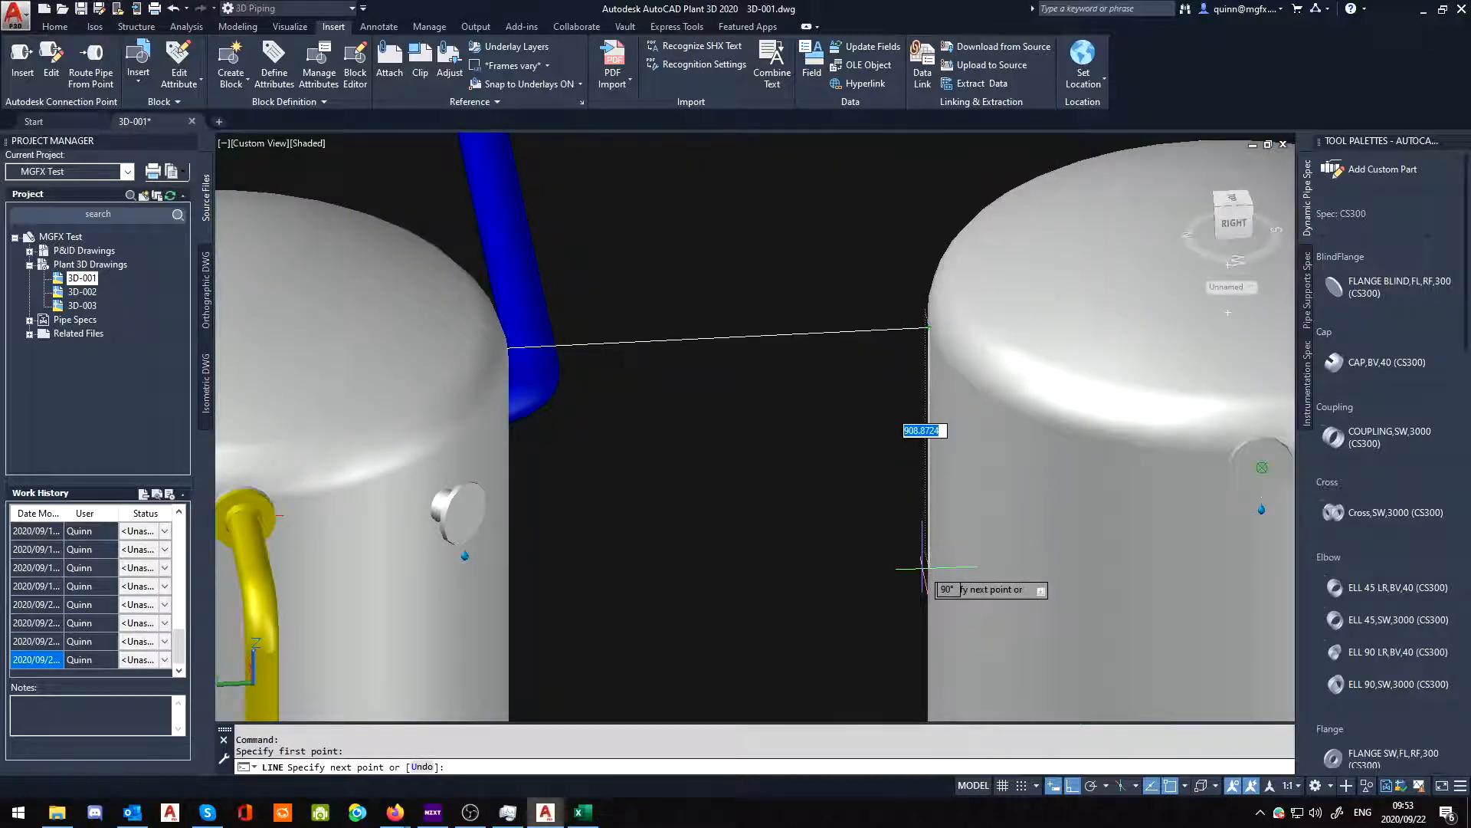
type("600")
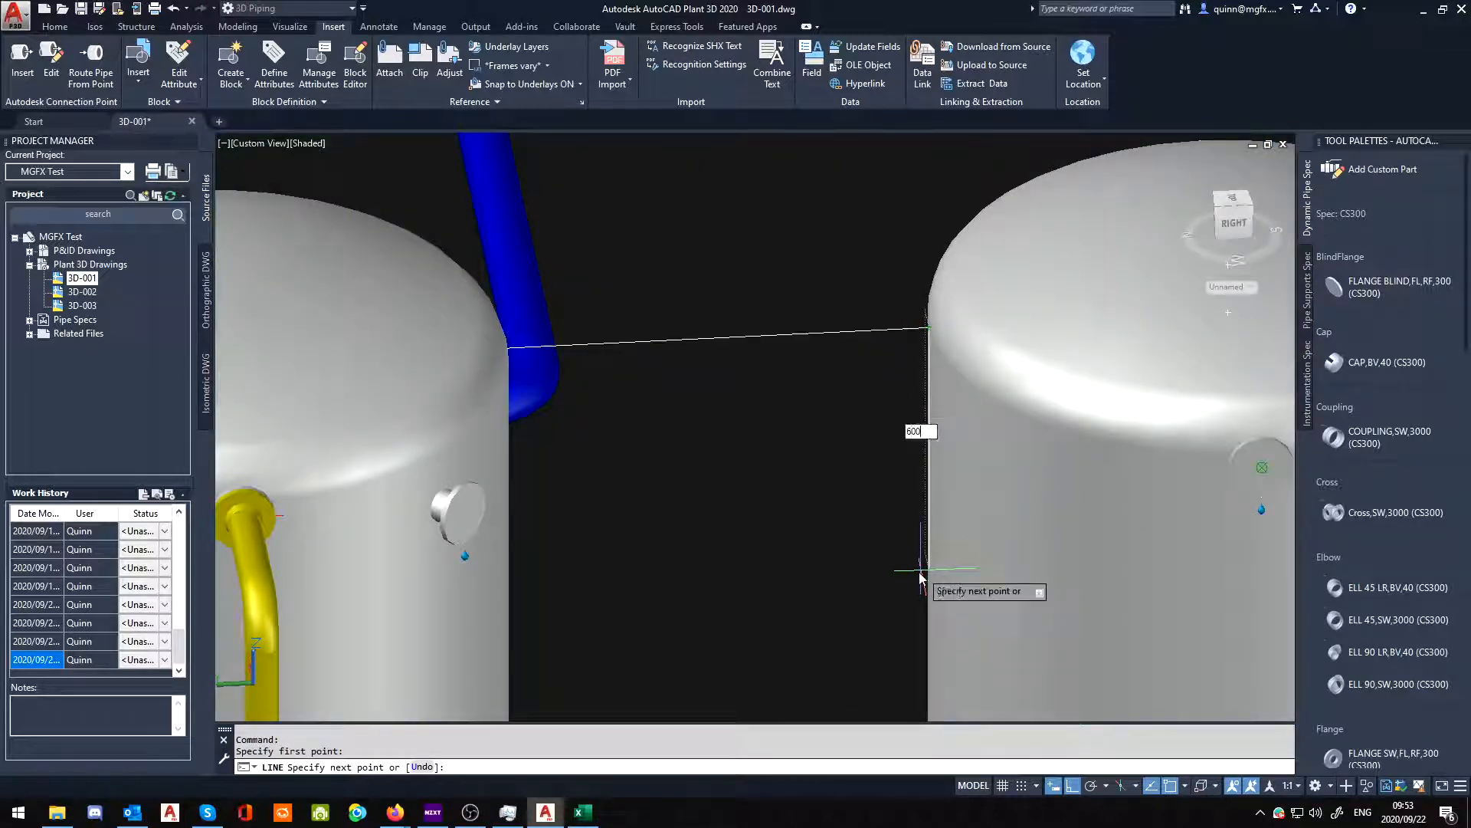
type("600")
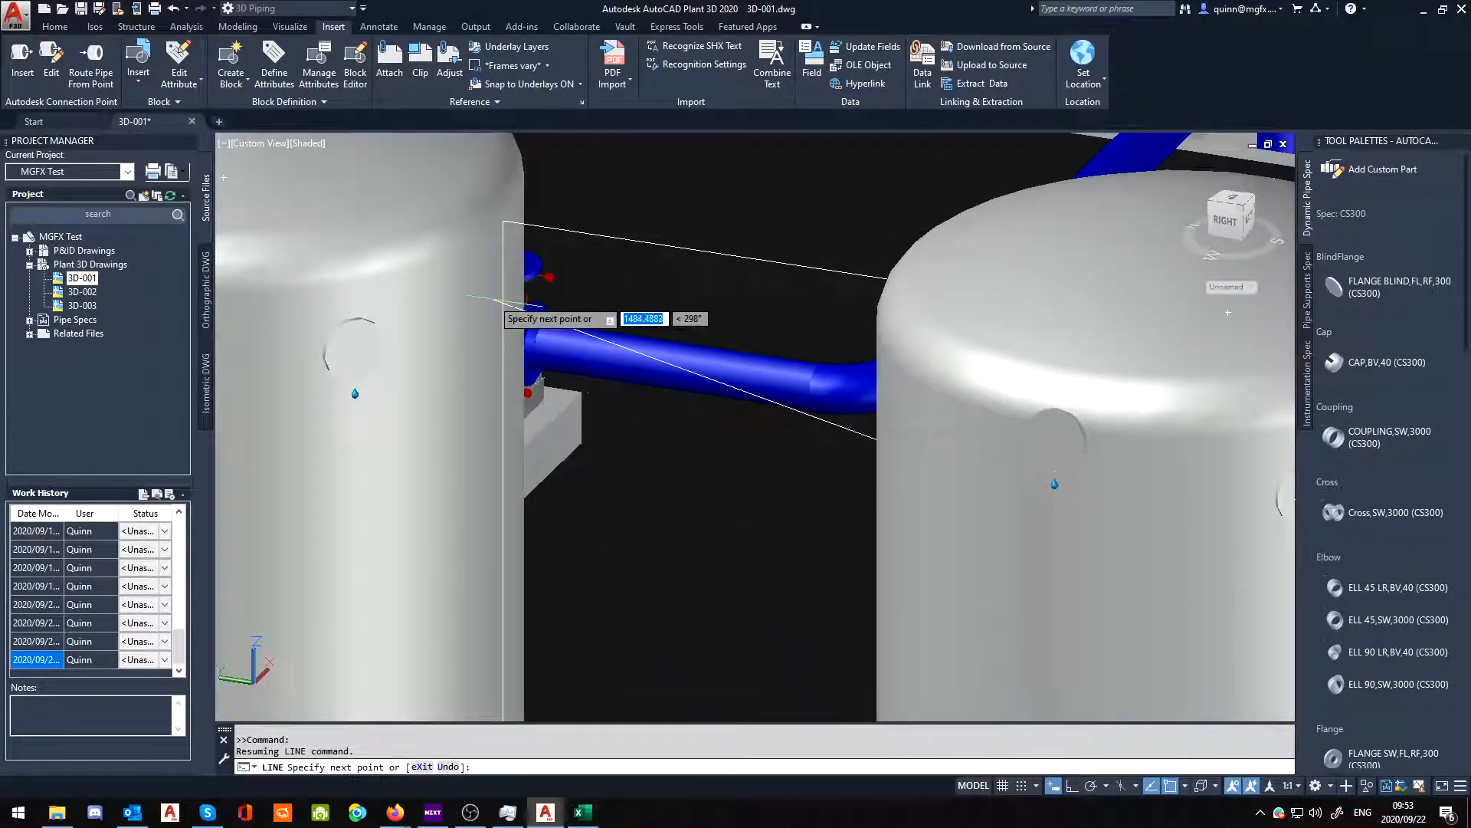
right_click(554, 333)
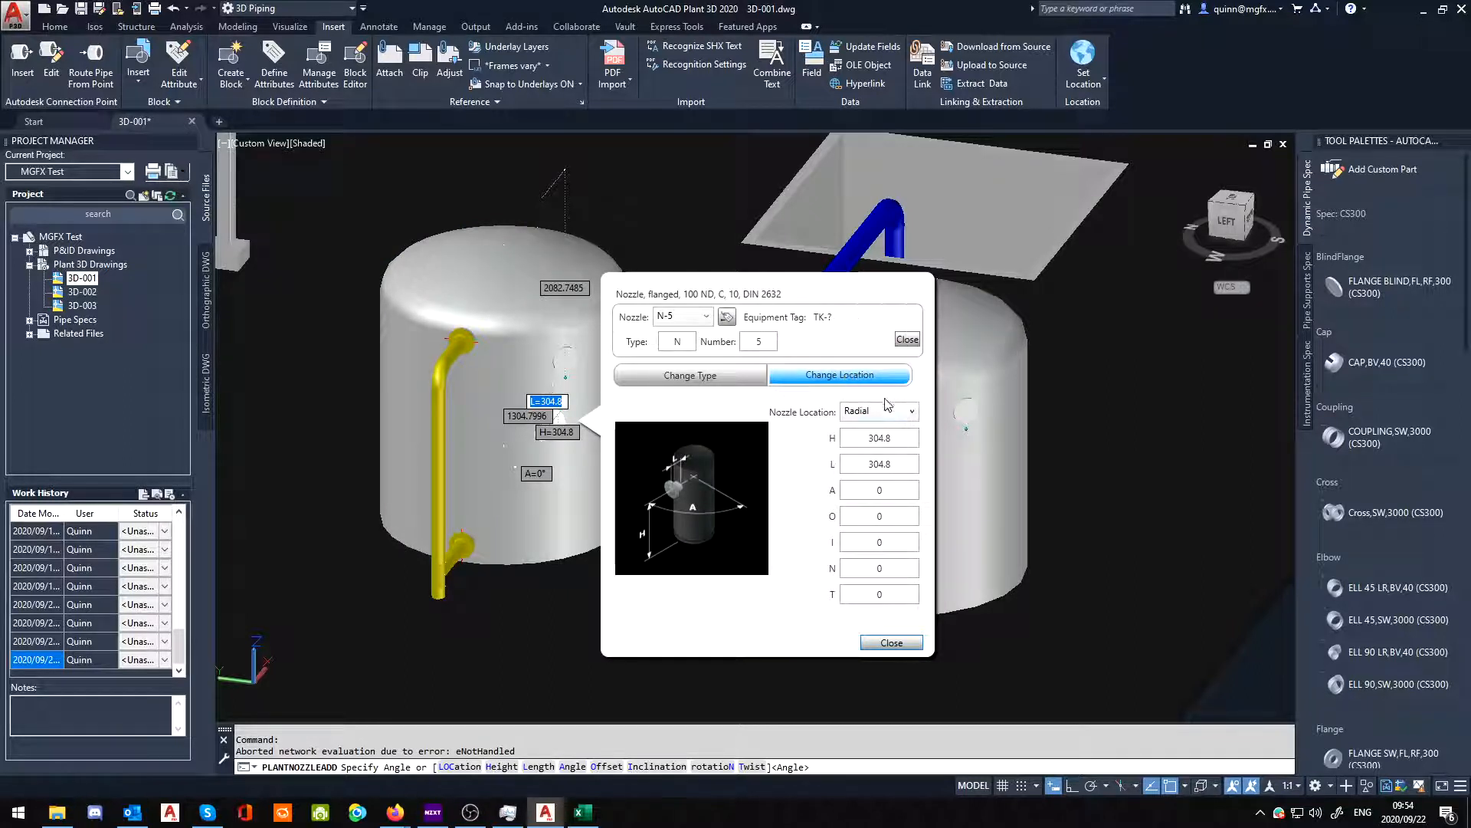
Step: Set nozzle N-5's location to Line and attach it to the construction line's end on TK-7
left_click(915, 411)
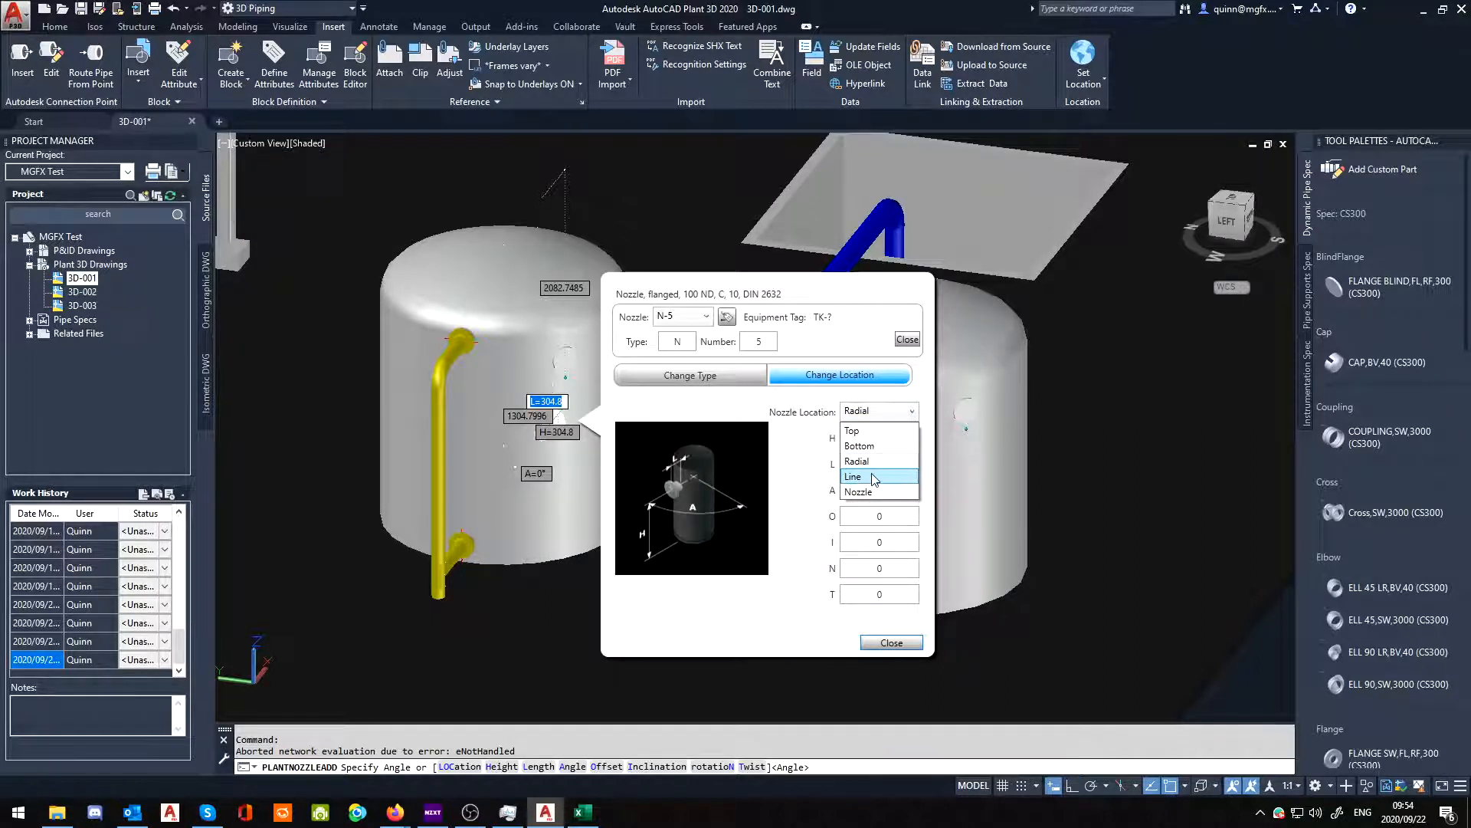
left_click(853, 475)
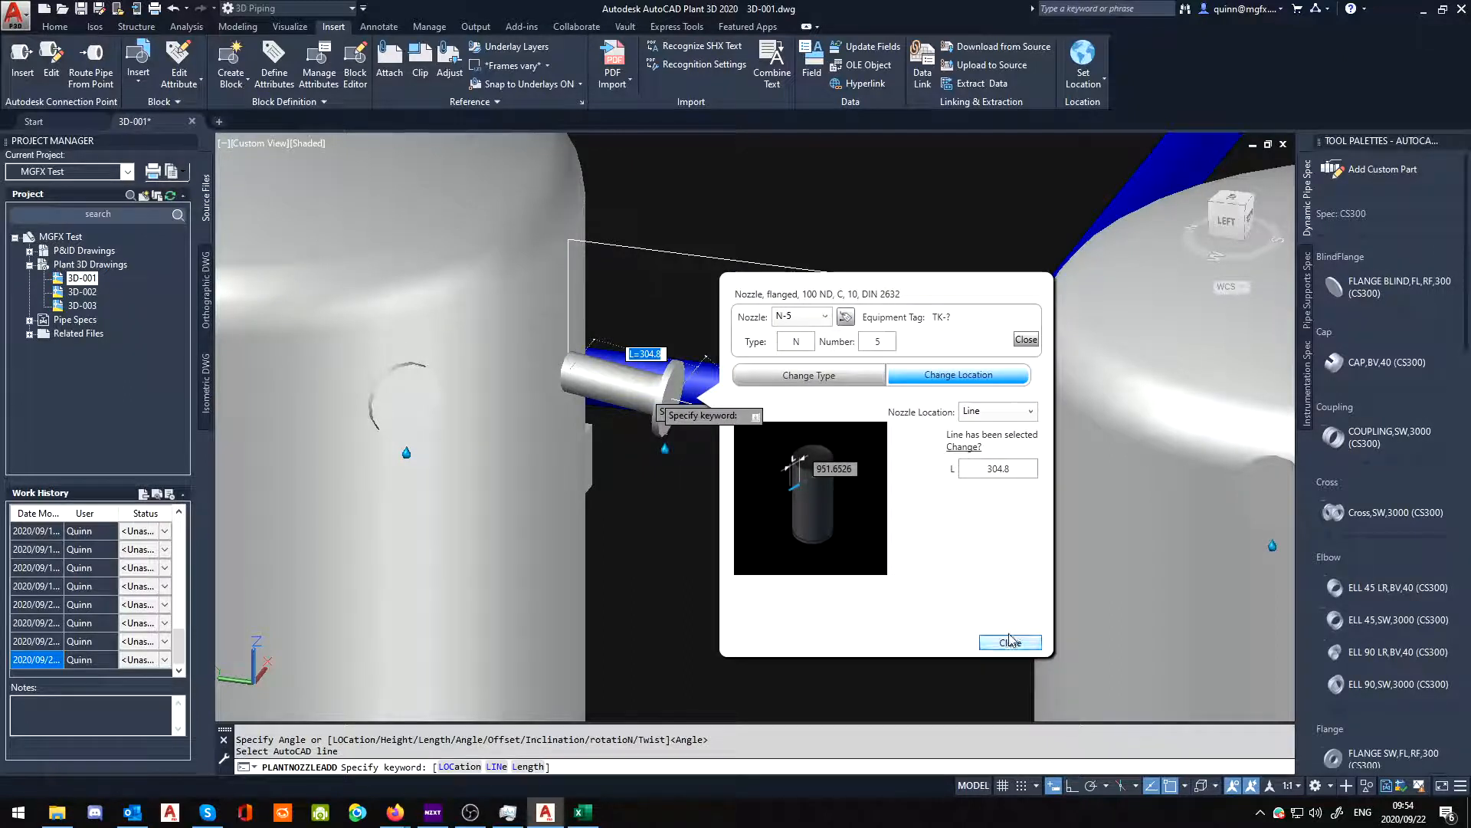
left_click(808, 374)
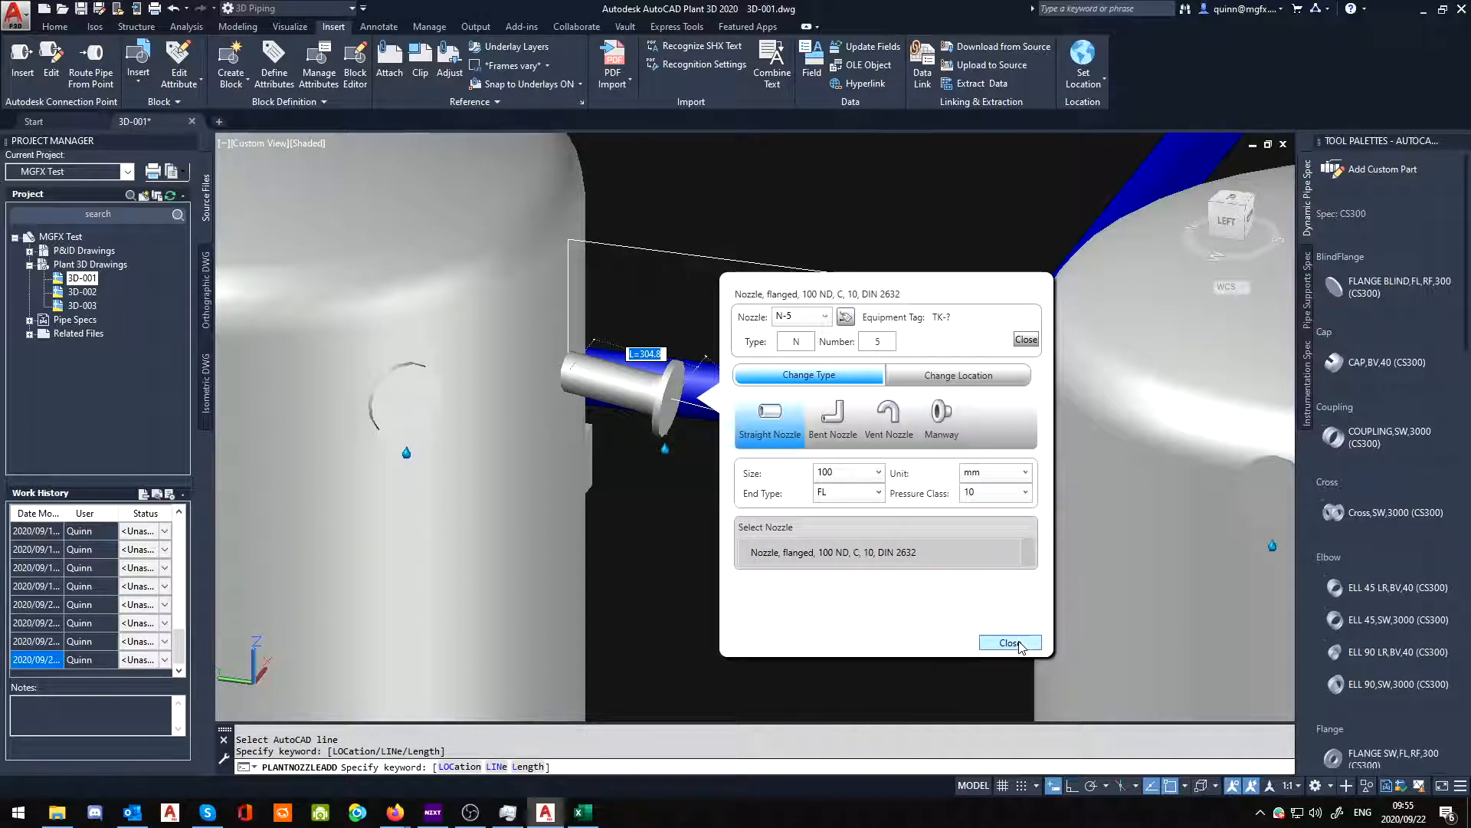
left_click(1010, 642)
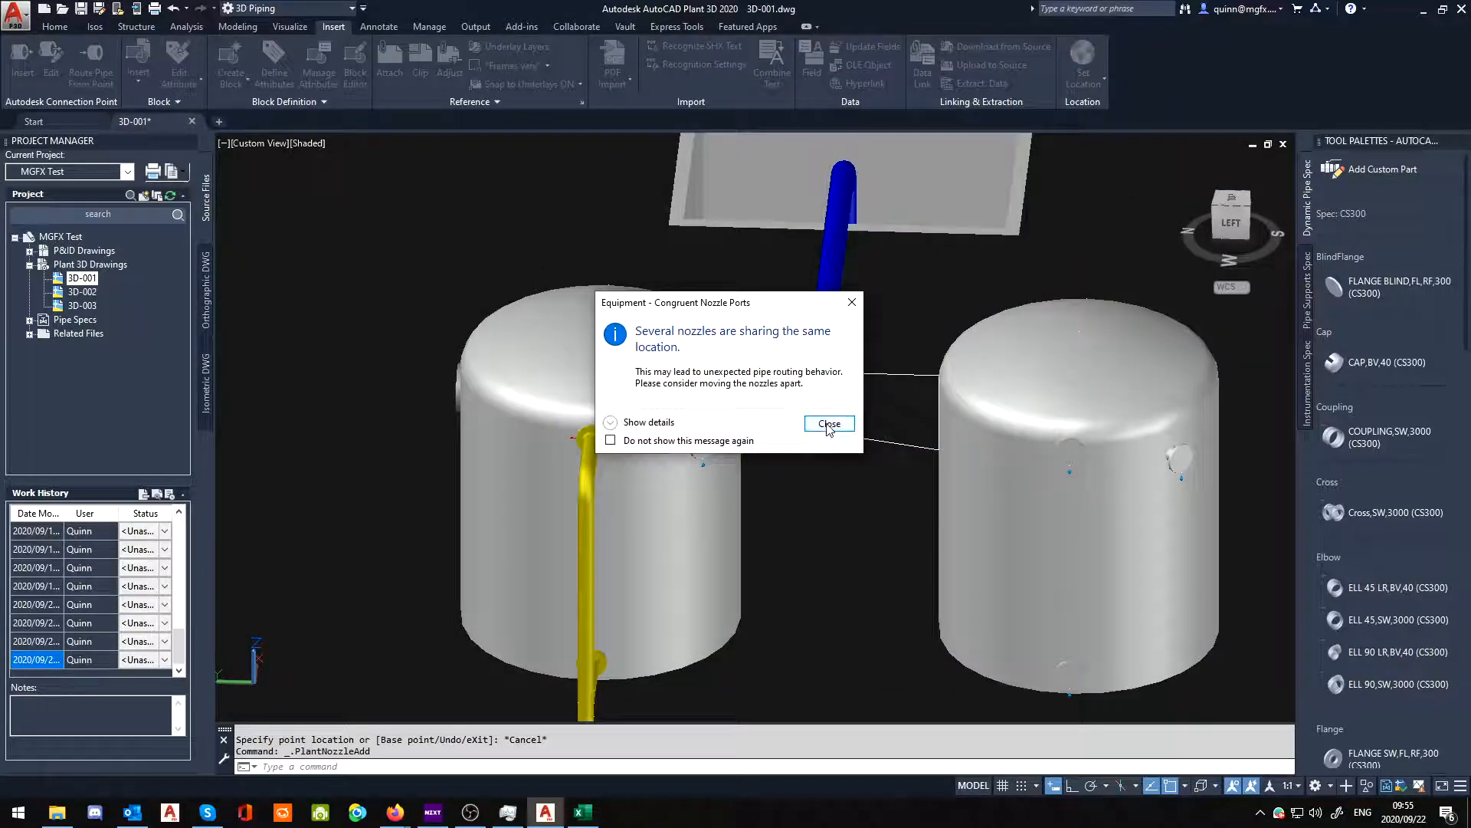
Step: Dismiss the Congruent Nozzle Ports warning and place nozzle N-6 on the sloped line's other end
left_click(827, 423)
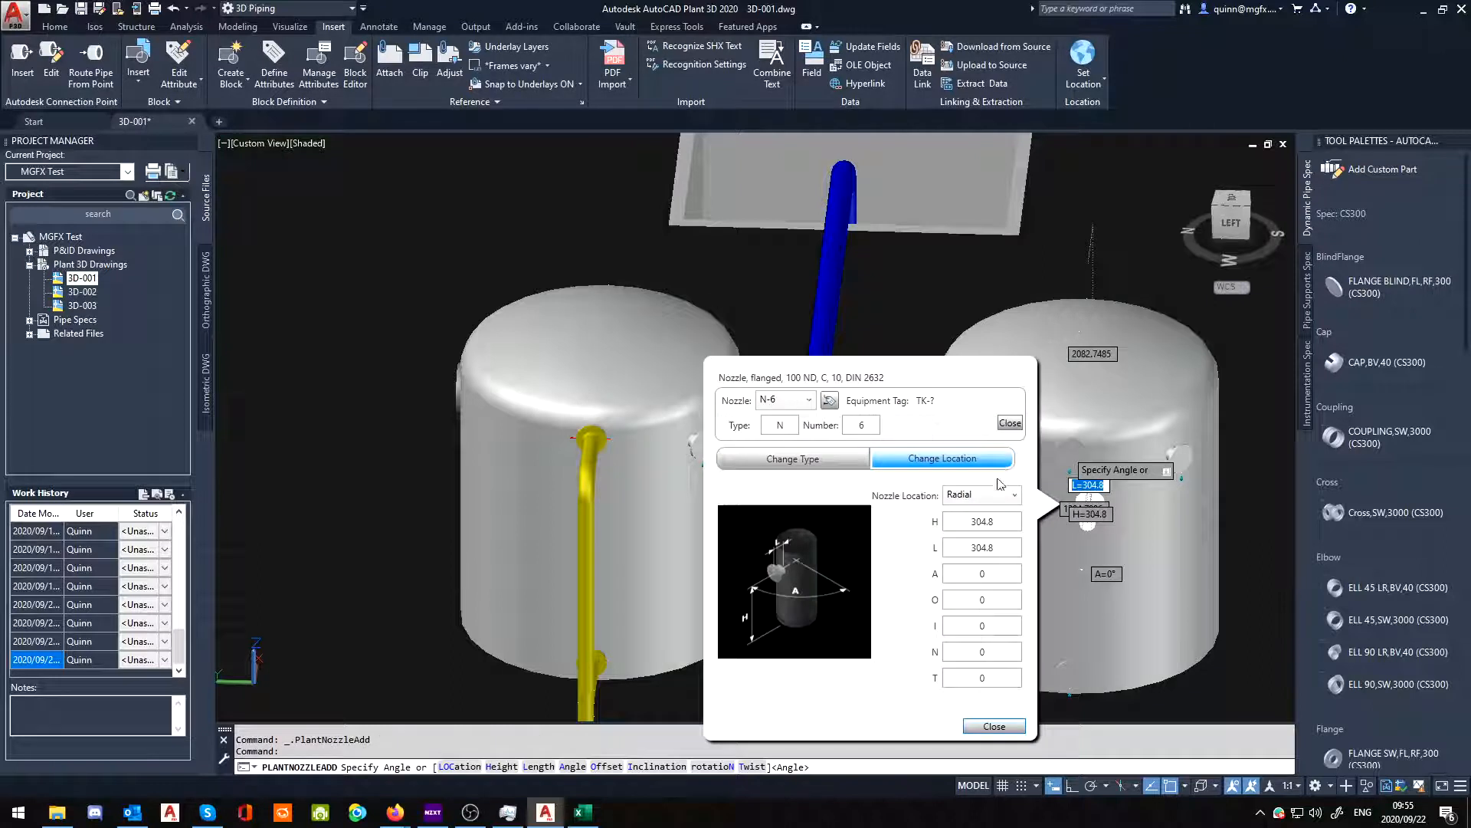
left_click(1013, 495)
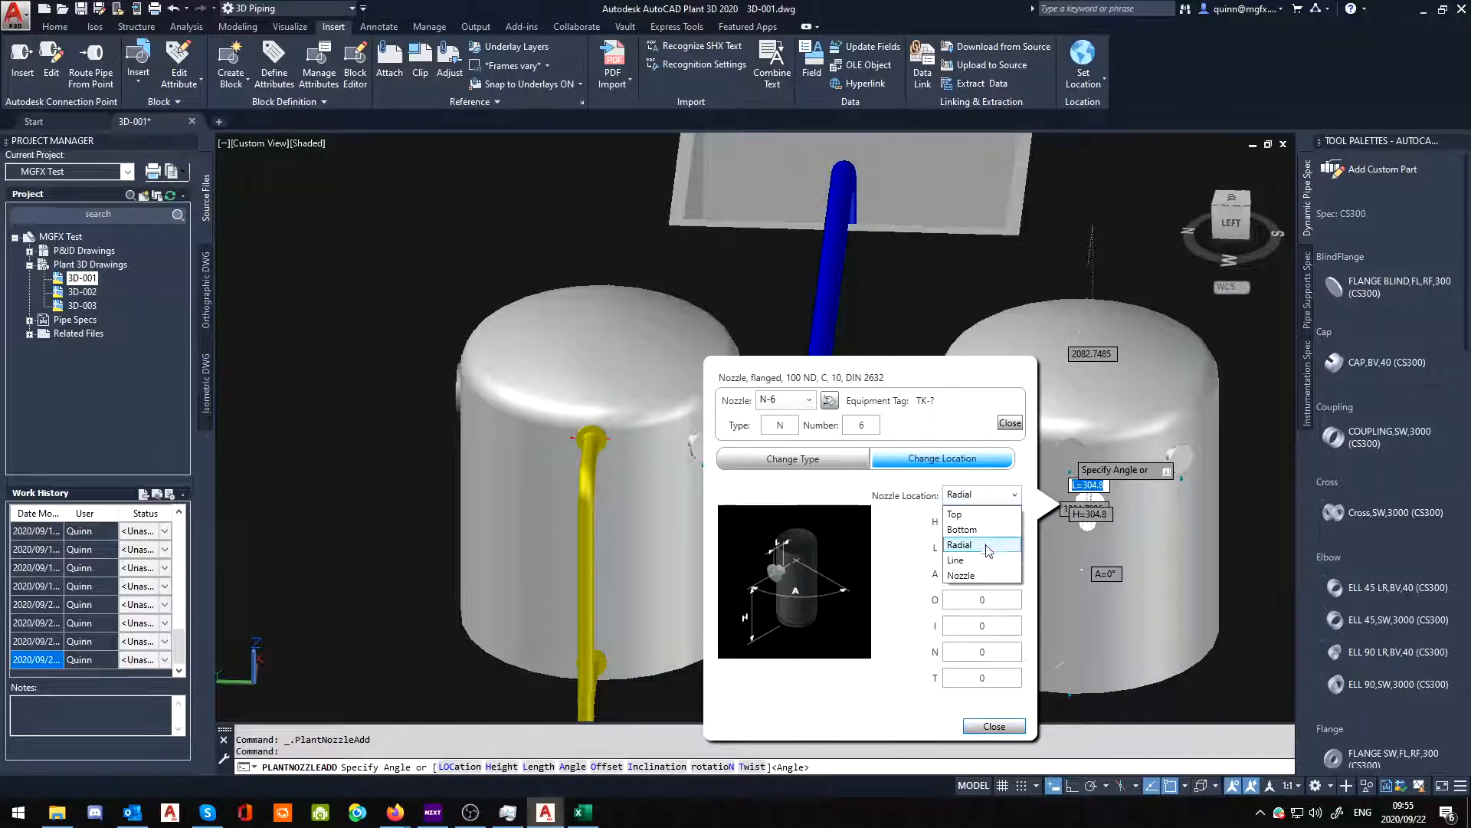
left_click(955, 561)
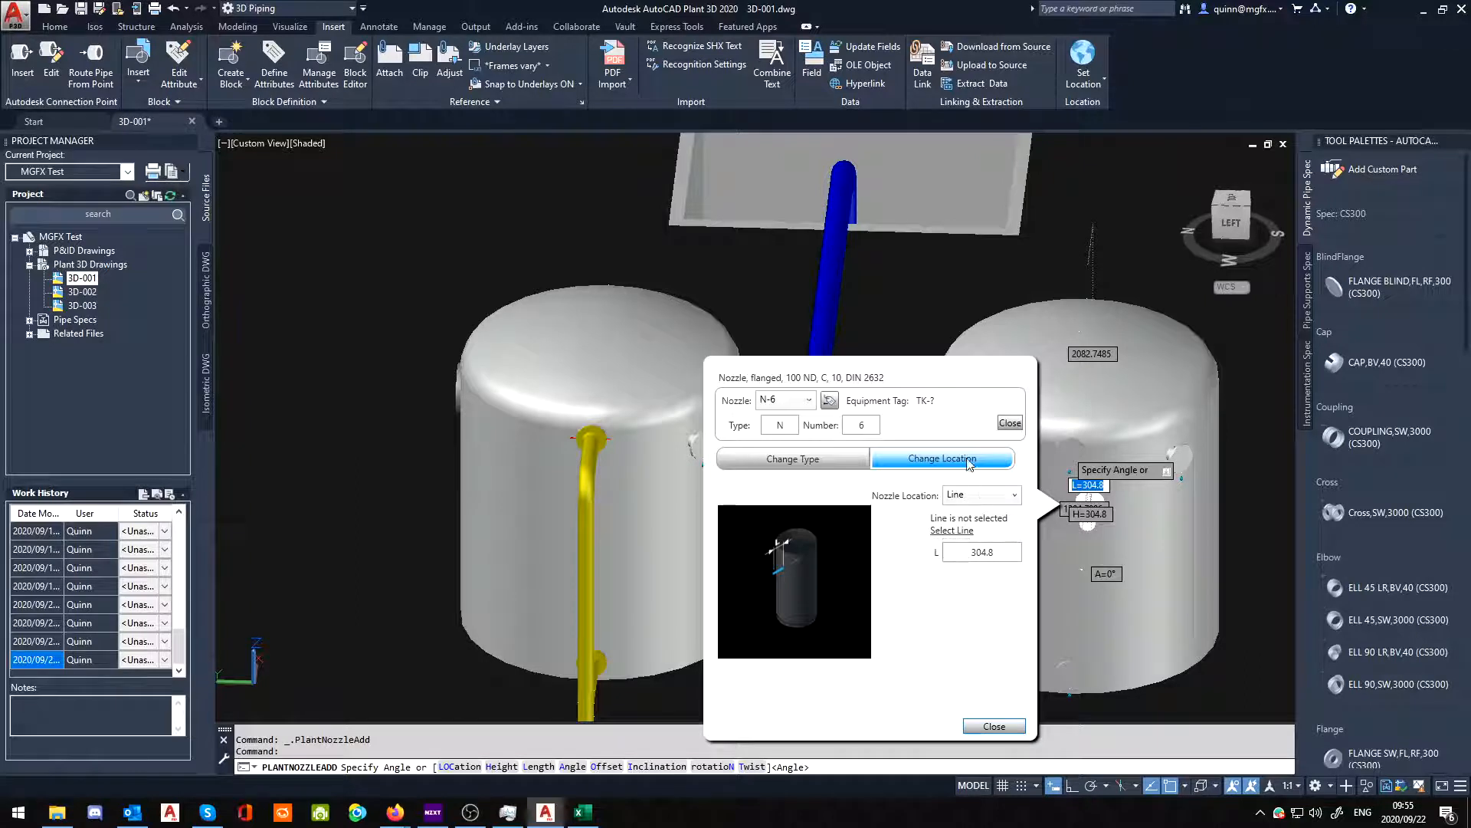
left_click(942, 458)
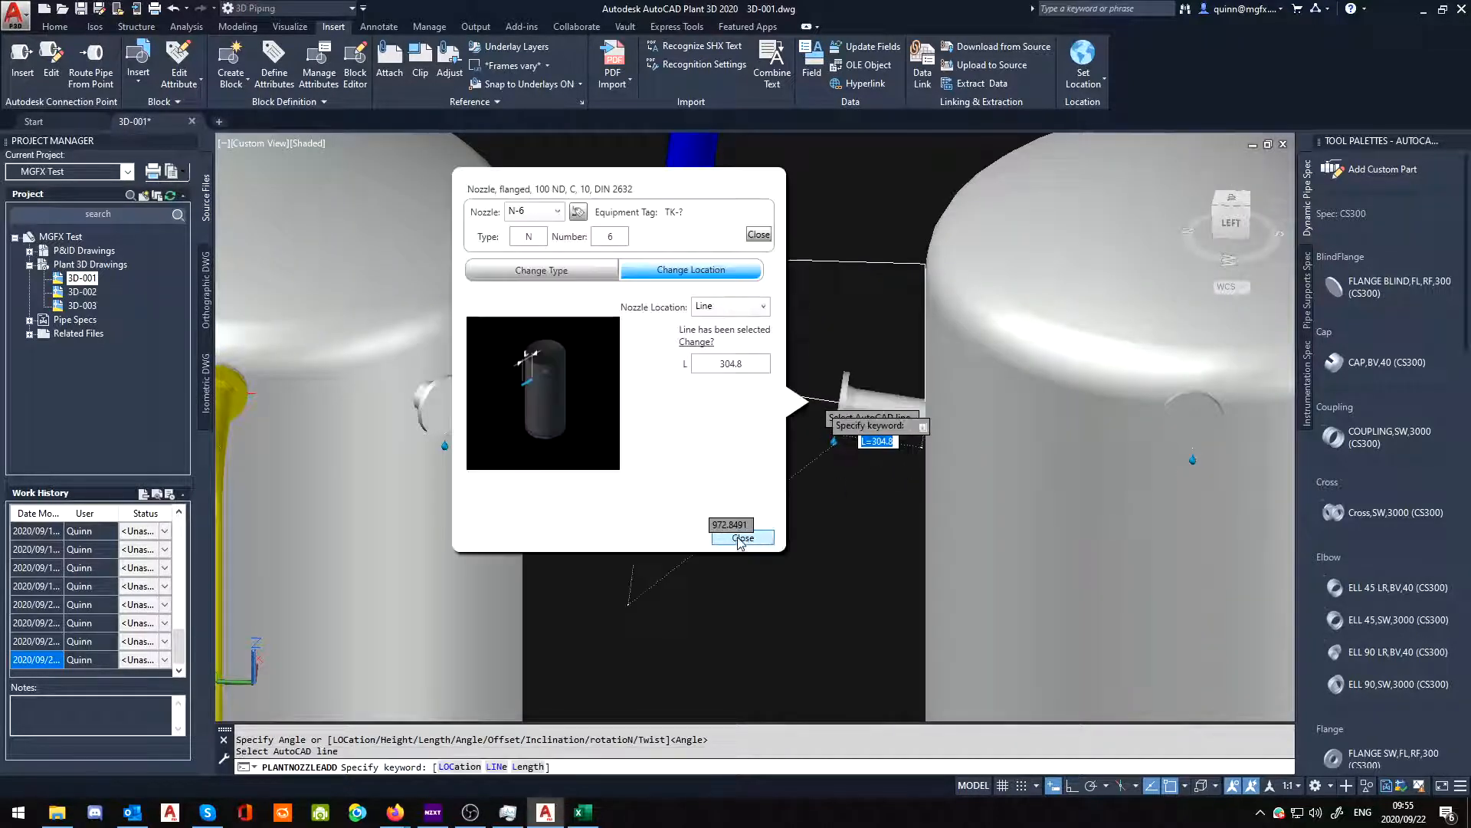
left_click(742, 538)
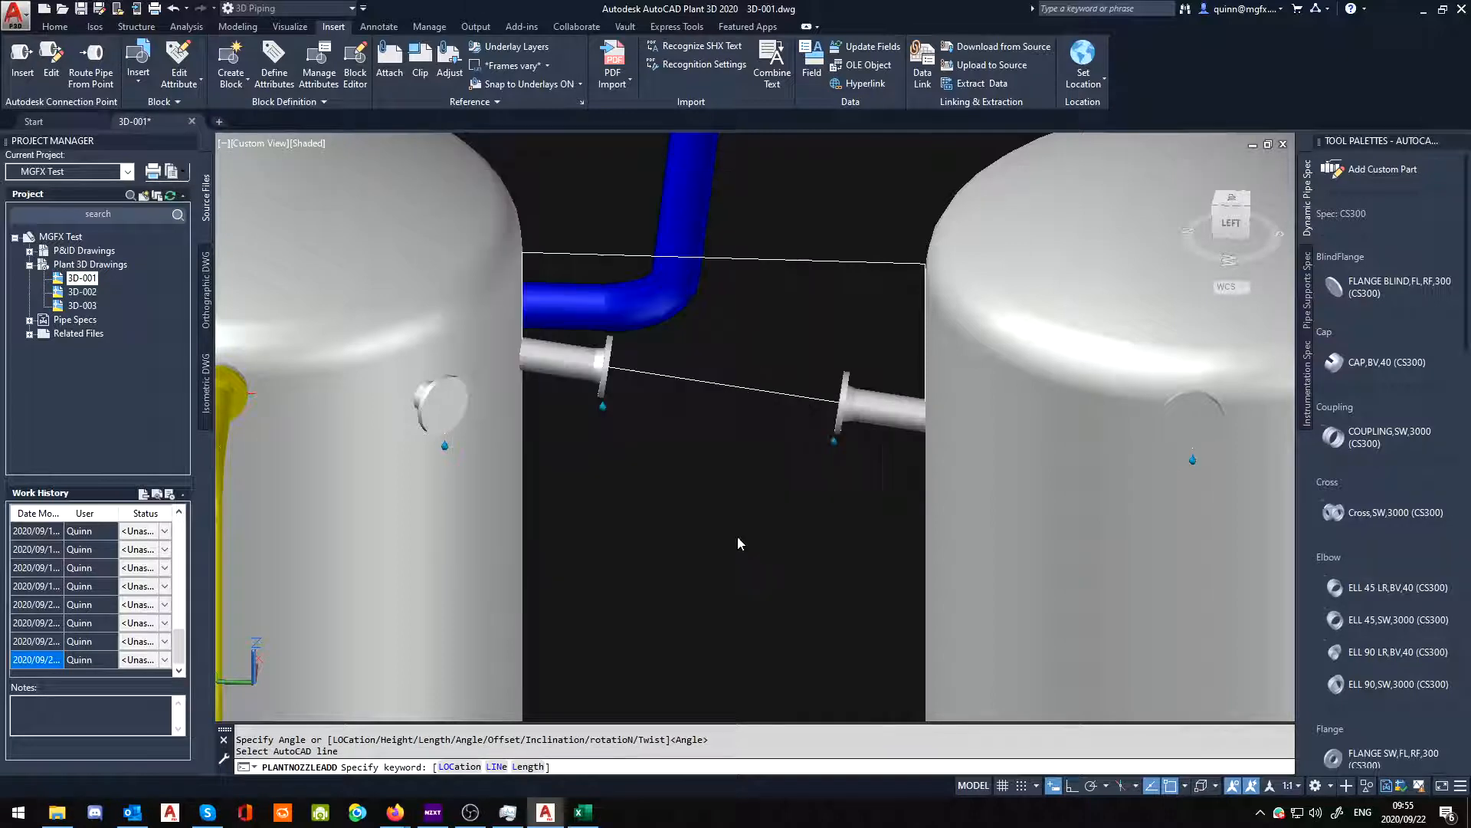